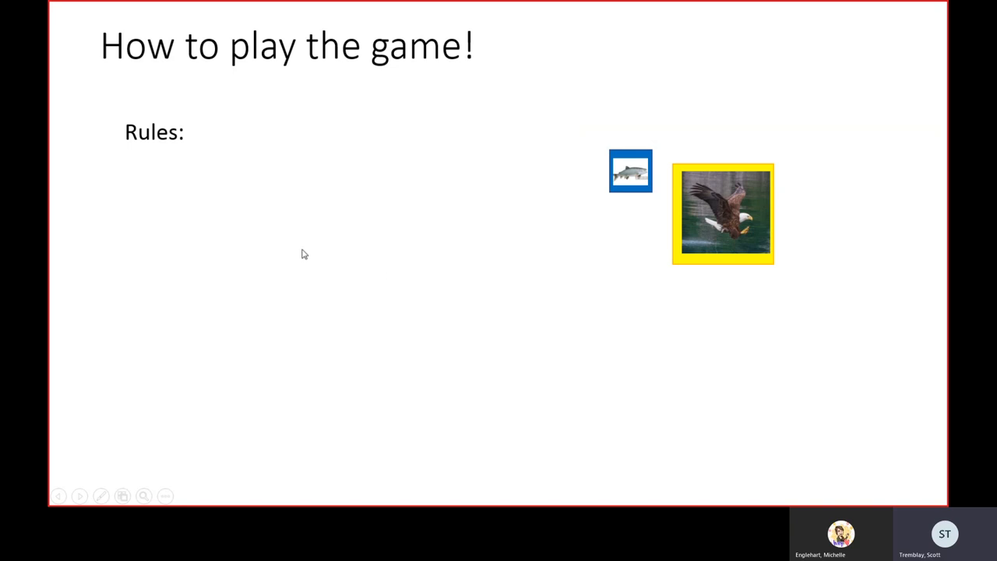
mouse_move(406, 243)
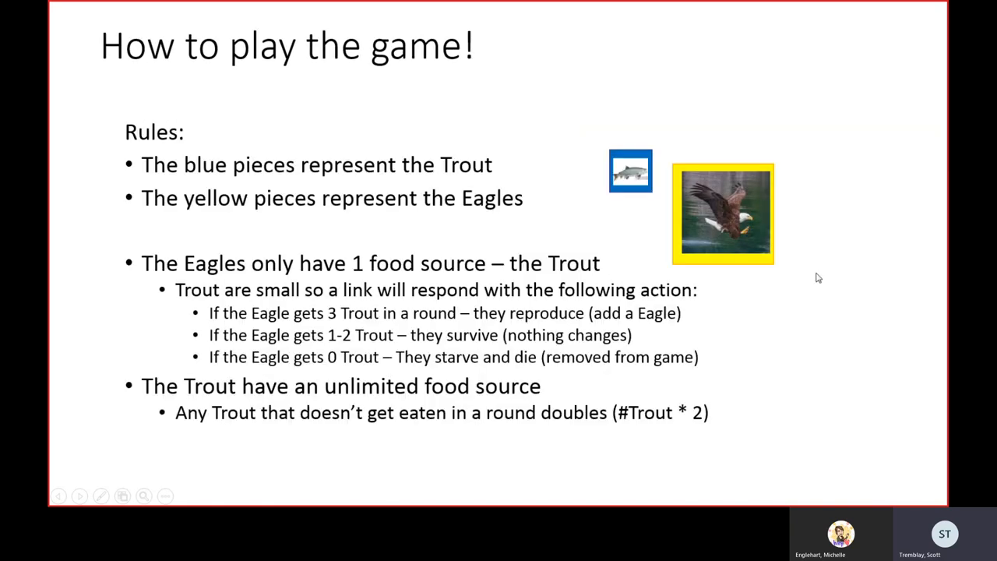
mouse_move(637, 188)
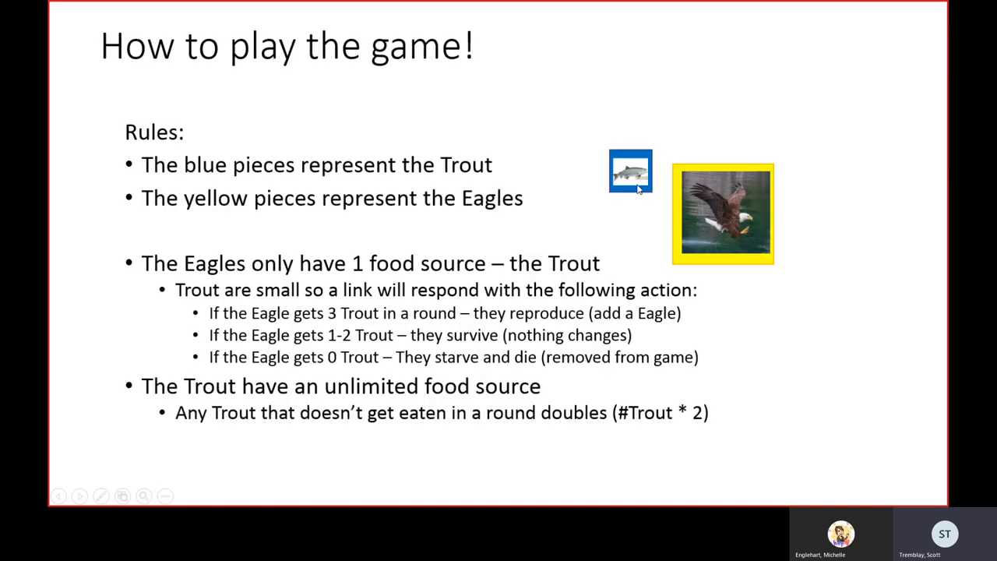
mouse_move(482, 352)
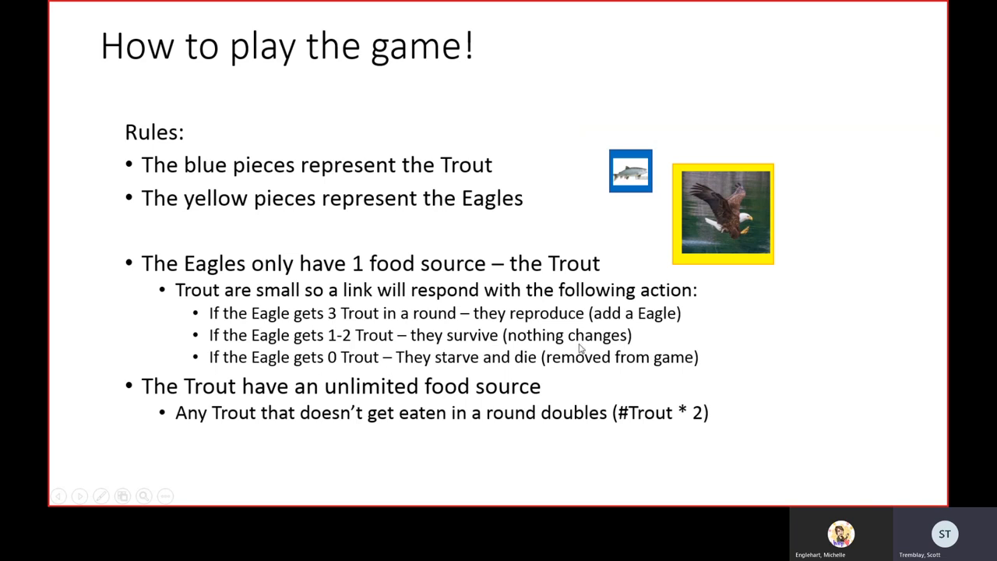
Step: Advance past the How to play the game! rules slide to the counting and landing rules
key(right)
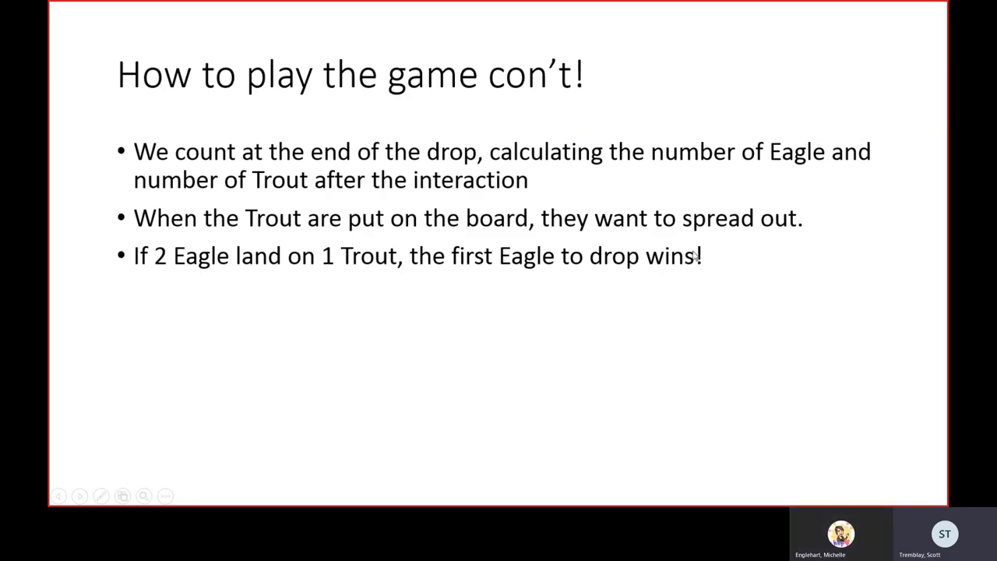
mouse_move(331, 306)
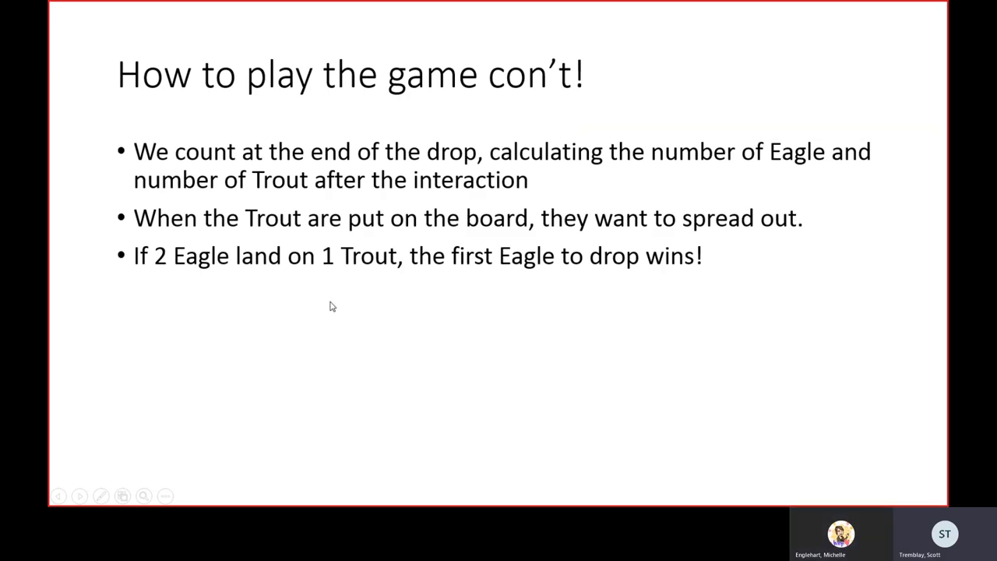
mouse_move(397, 293)
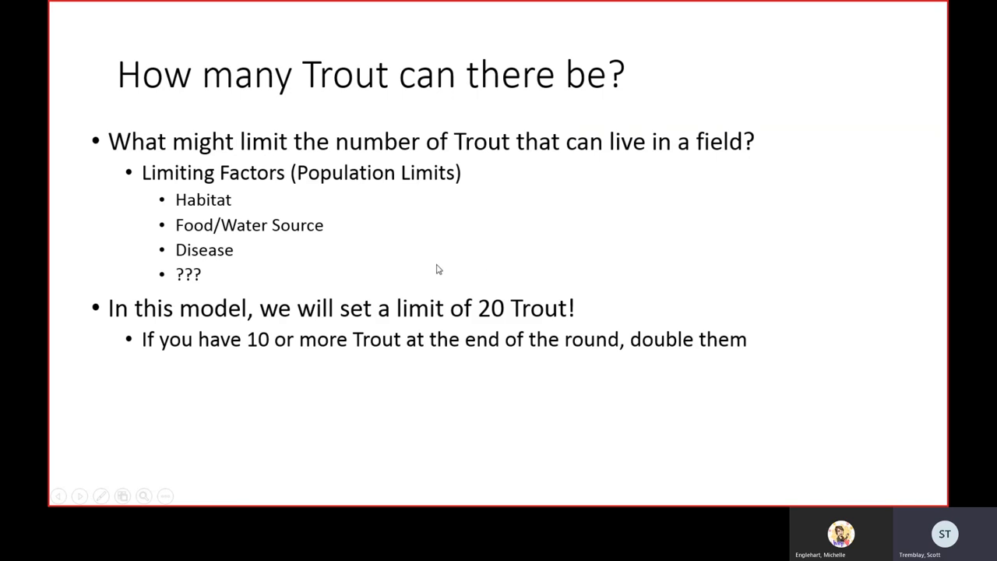
mouse_move(561, 333)
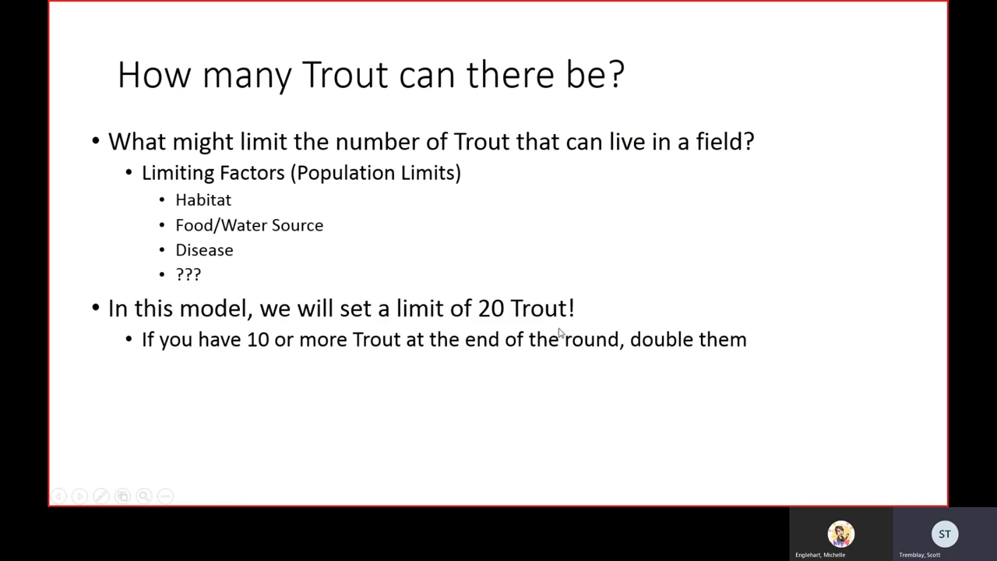
mouse_move(404, 255)
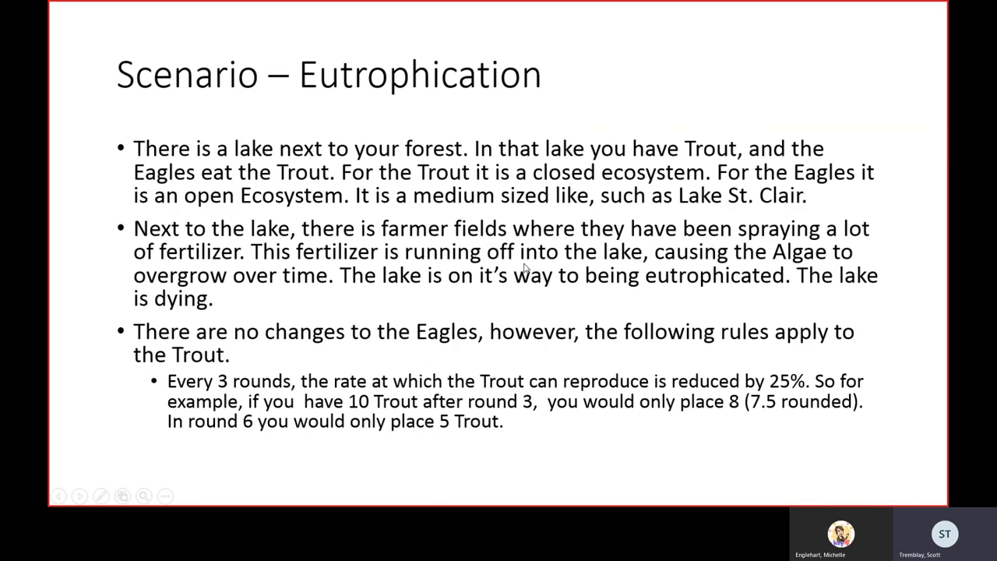
mouse_move(386, 169)
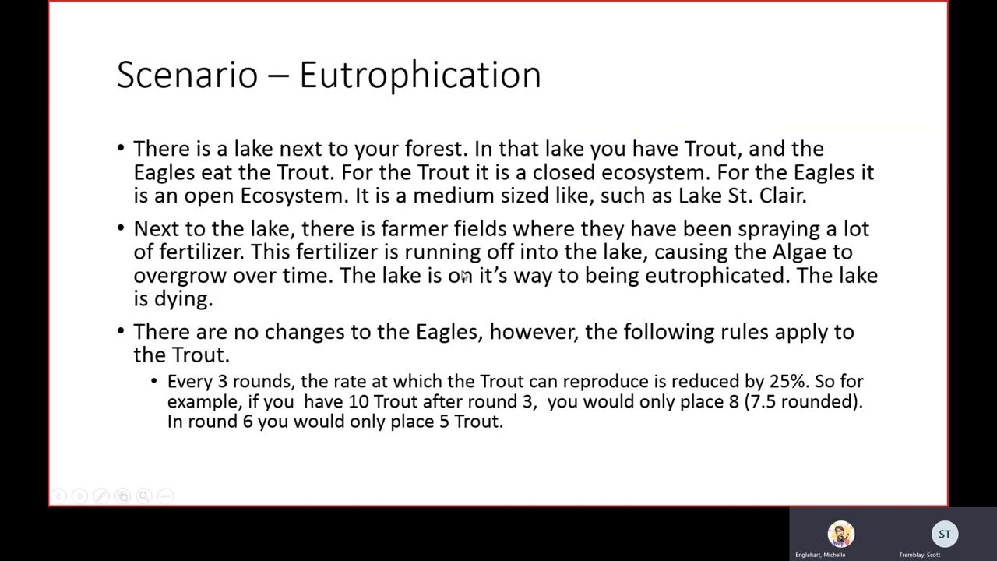
mouse_move(436, 343)
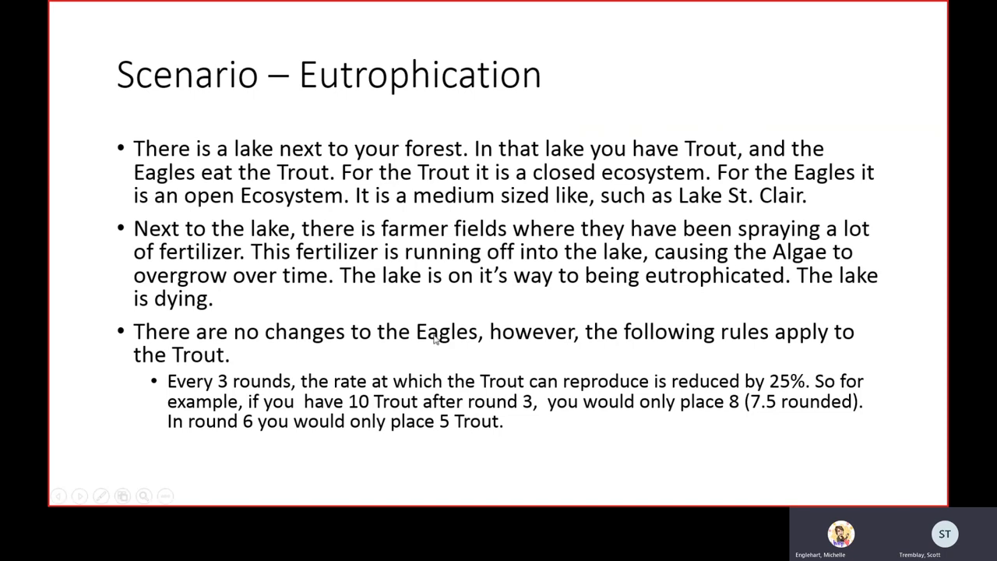
mouse_move(631, 201)
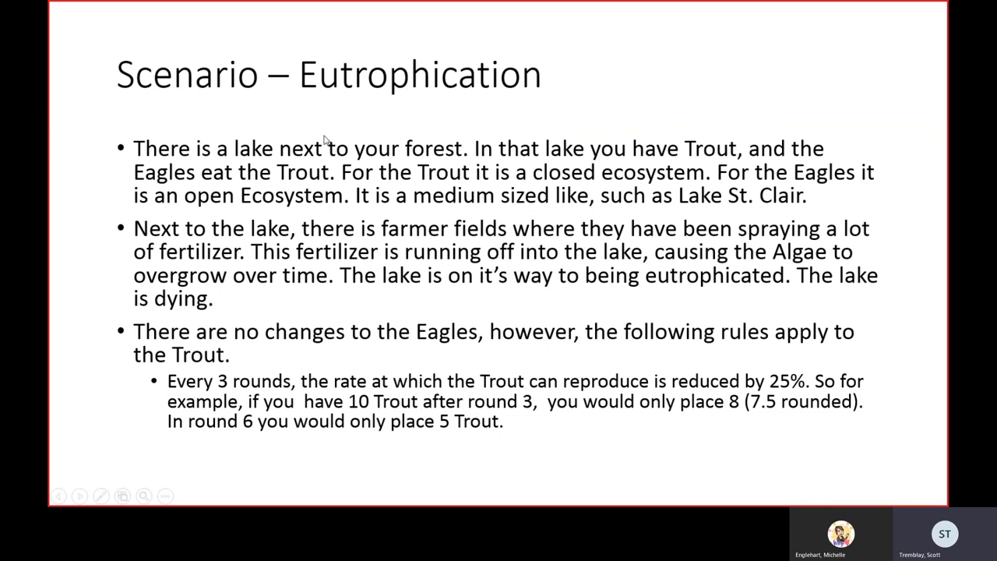
mouse_move(655, 120)
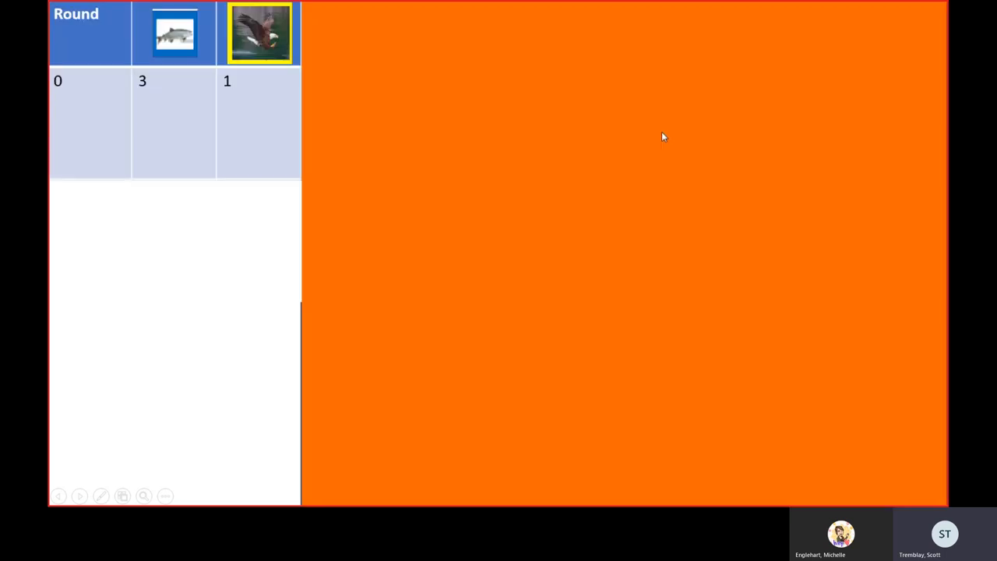
mouse_move(655, 123)
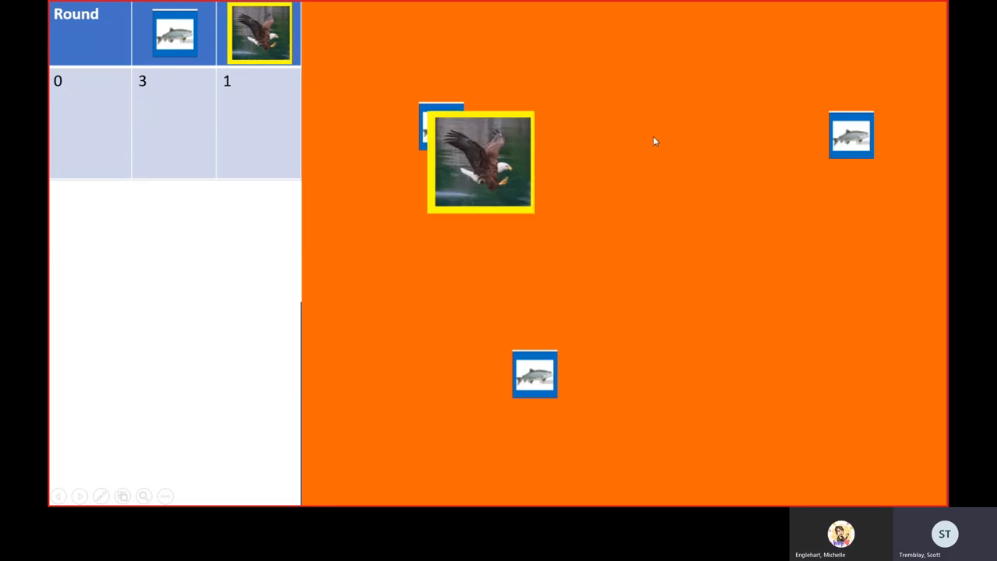
mouse_move(561, 240)
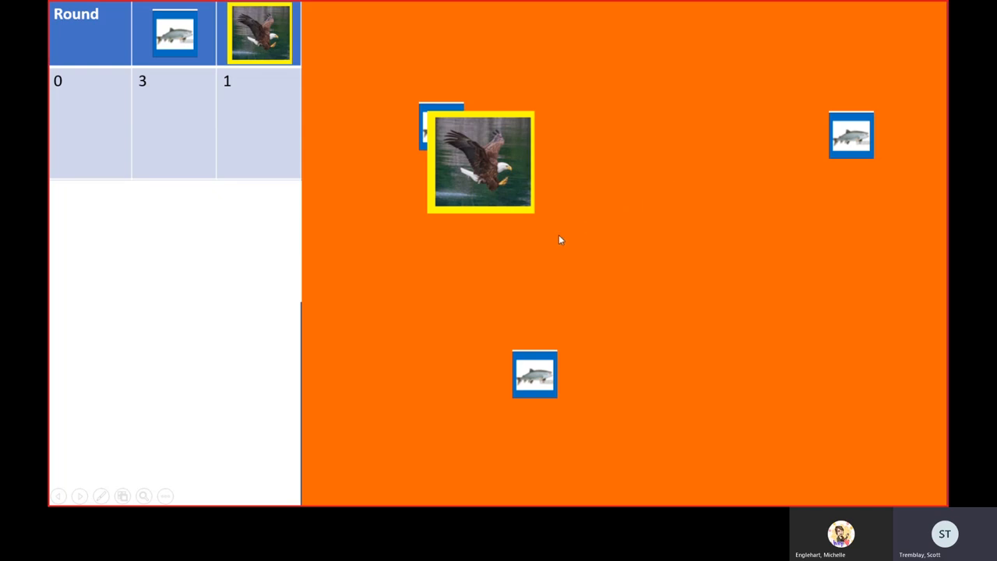
mouse_move(560, 244)
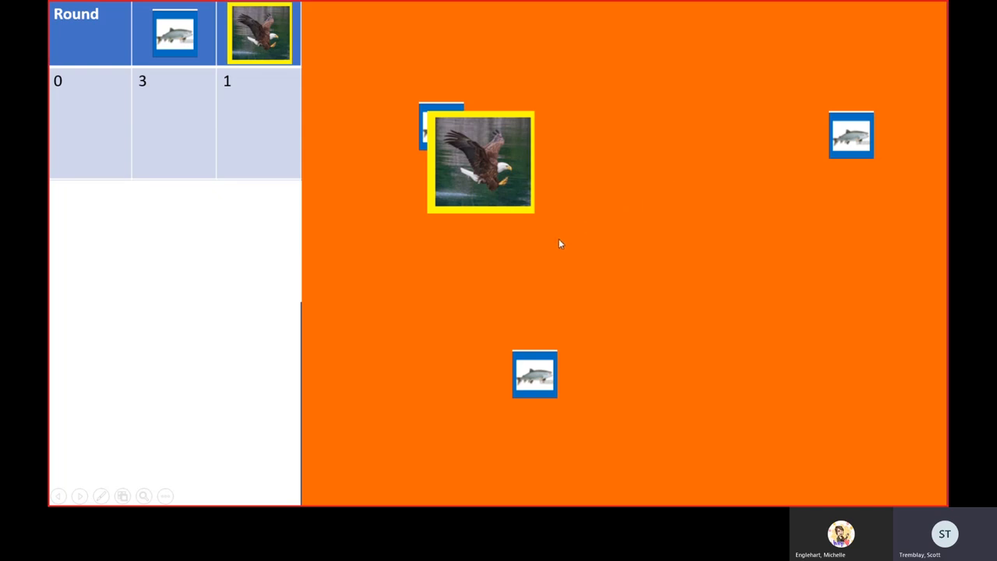
mouse_move(565, 241)
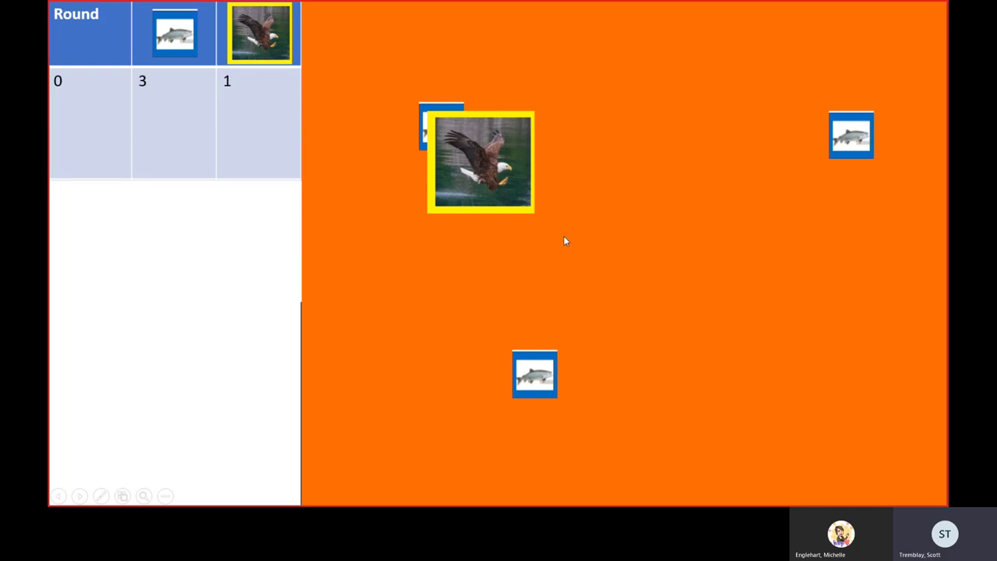
mouse_move(418, 163)
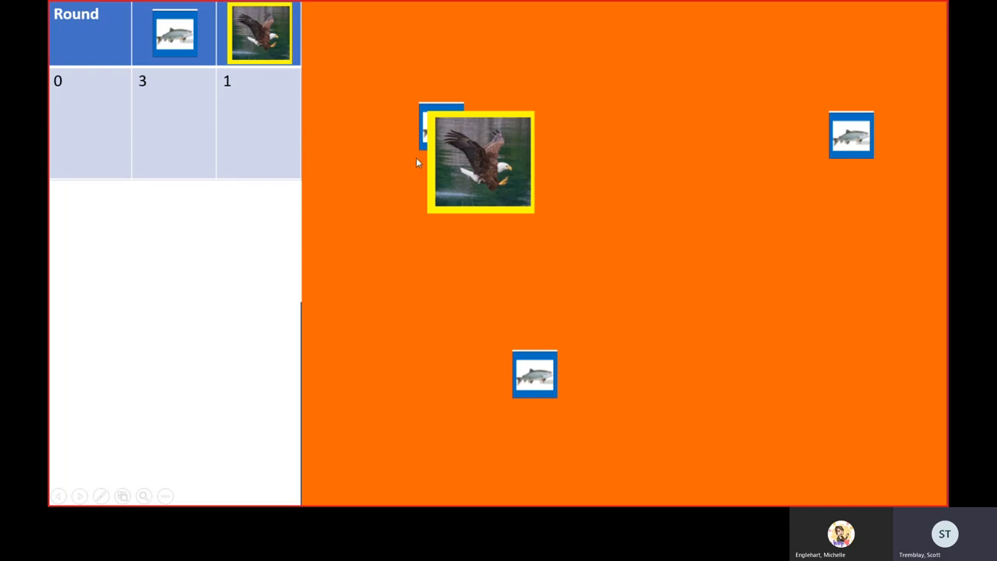
mouse_move(622, 377)
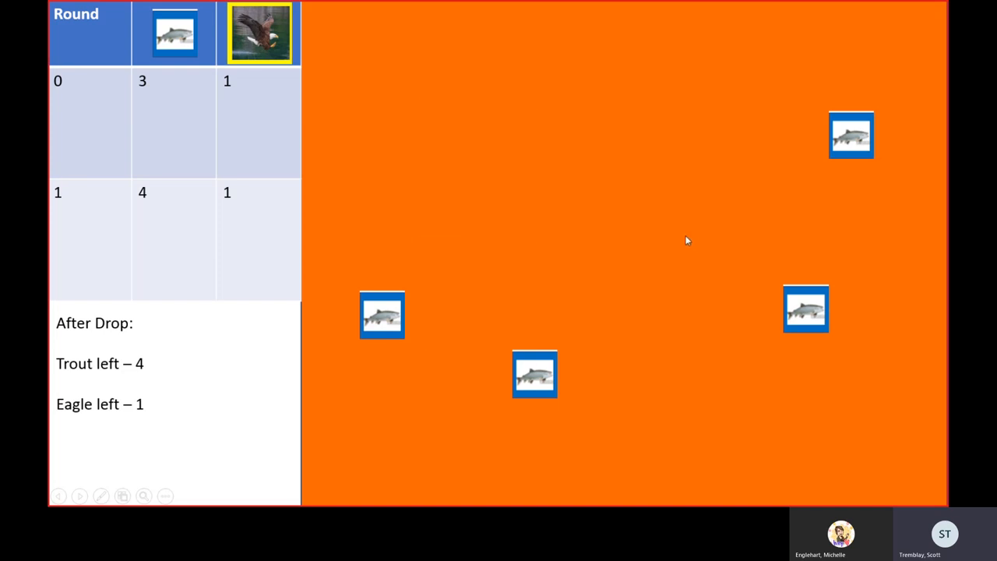
mouse_move(772, 217)
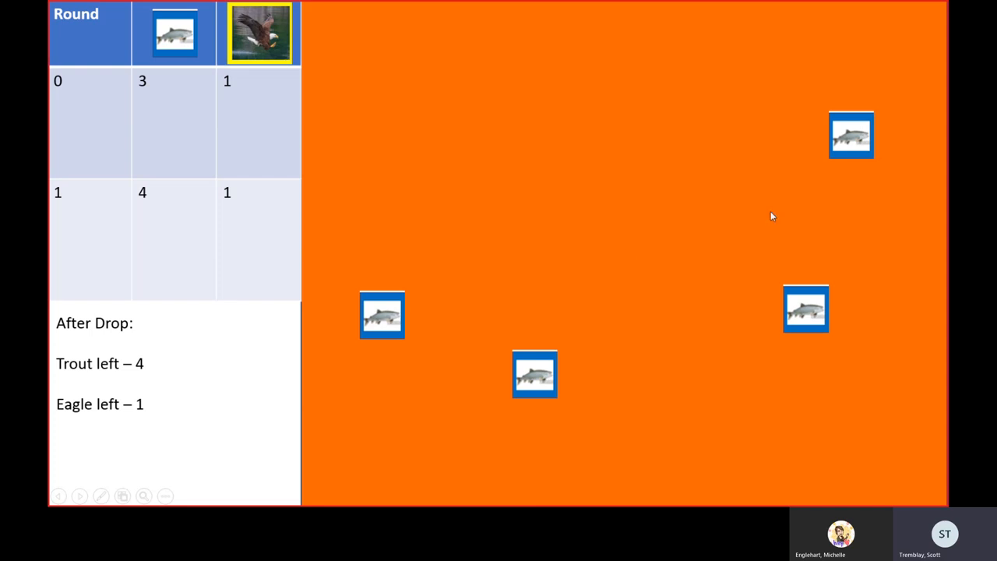
mouse_move(558, 199)
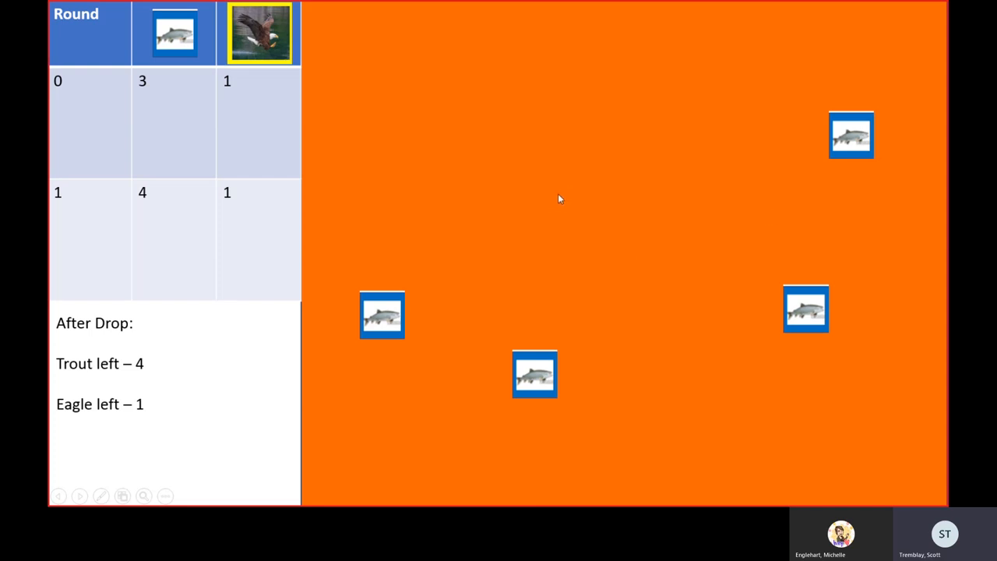
mouse_move(572, 195)
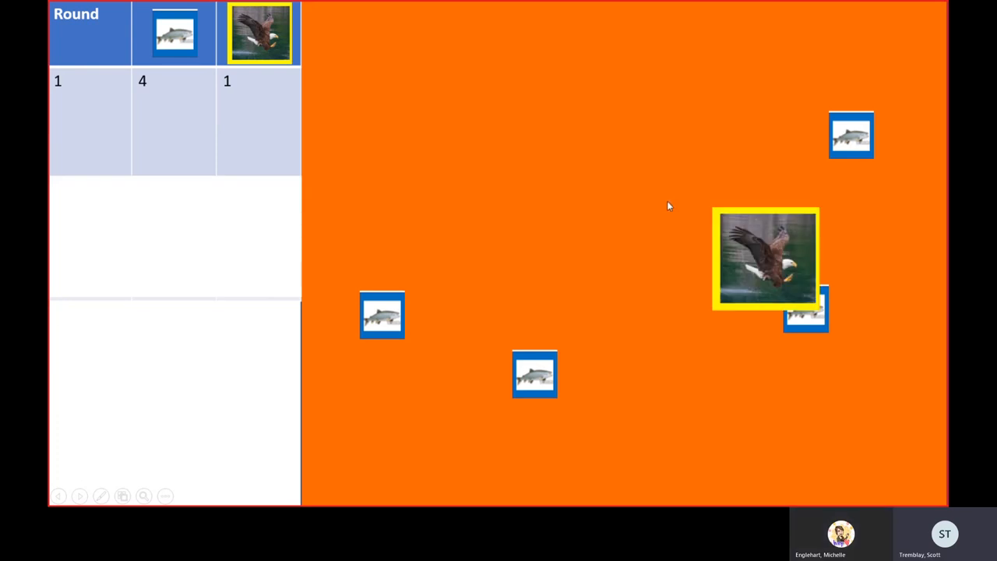
mouse_move(749, 142)
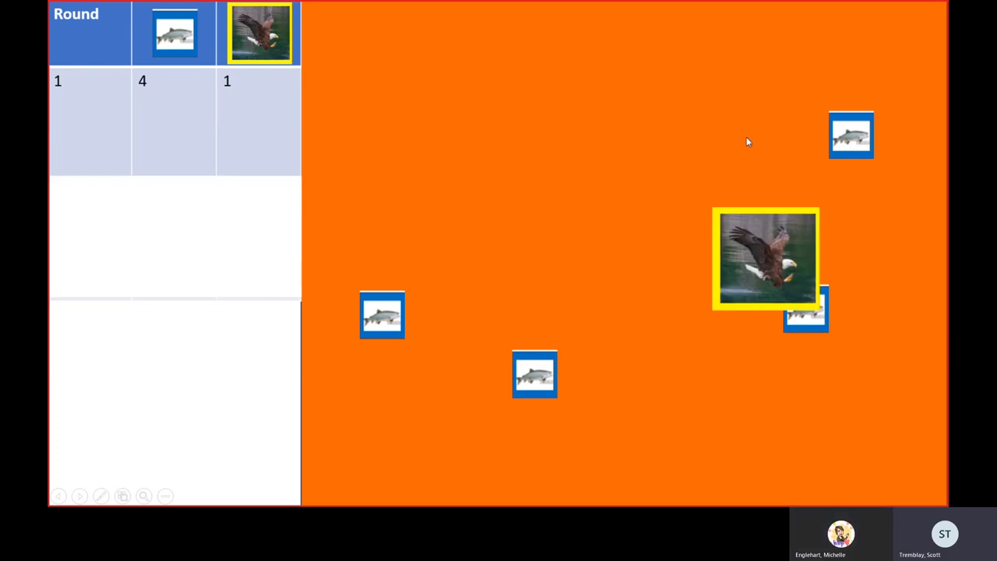
mouse_move(561, 151)
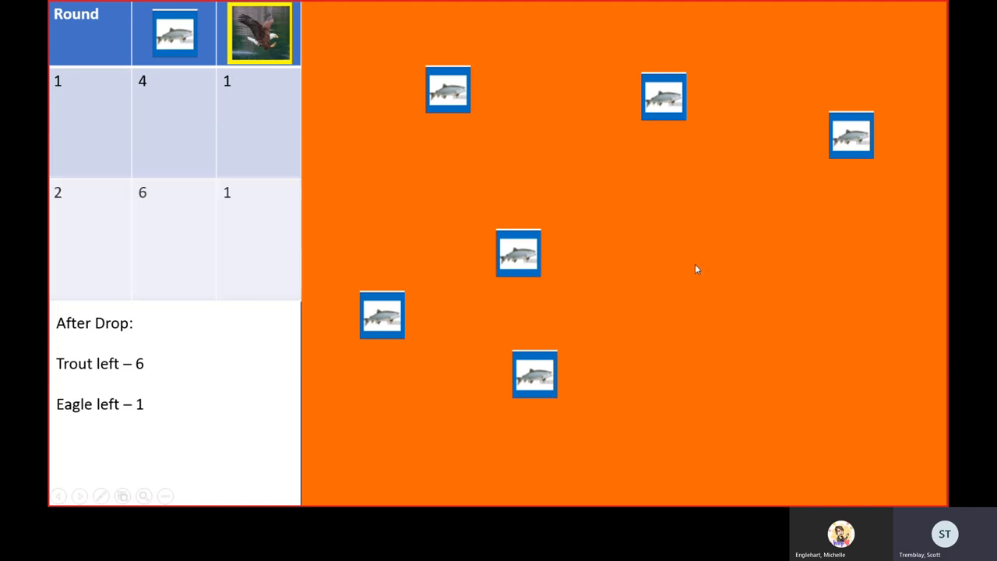
mouse_move(689, 261)
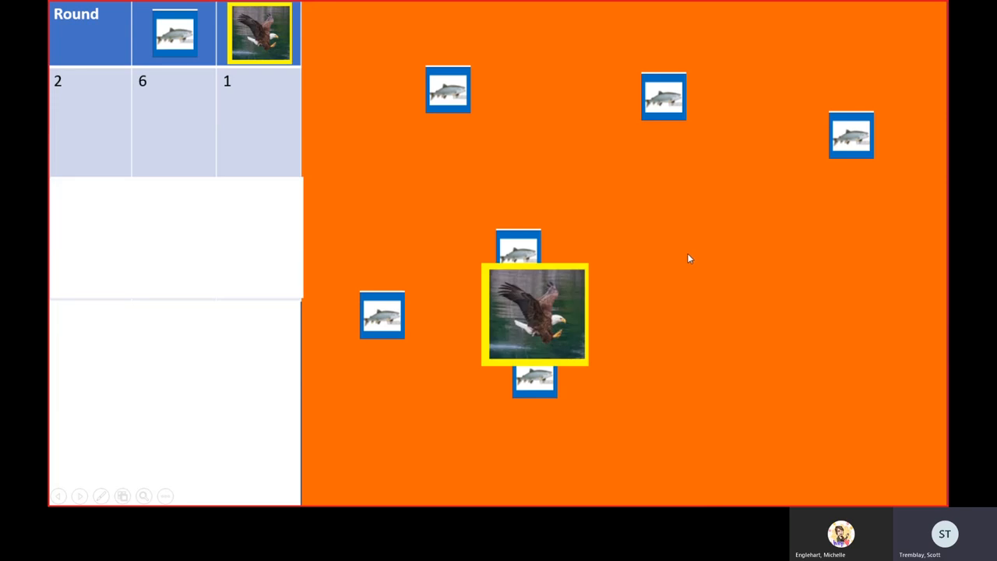
mouse_move(725, 371)
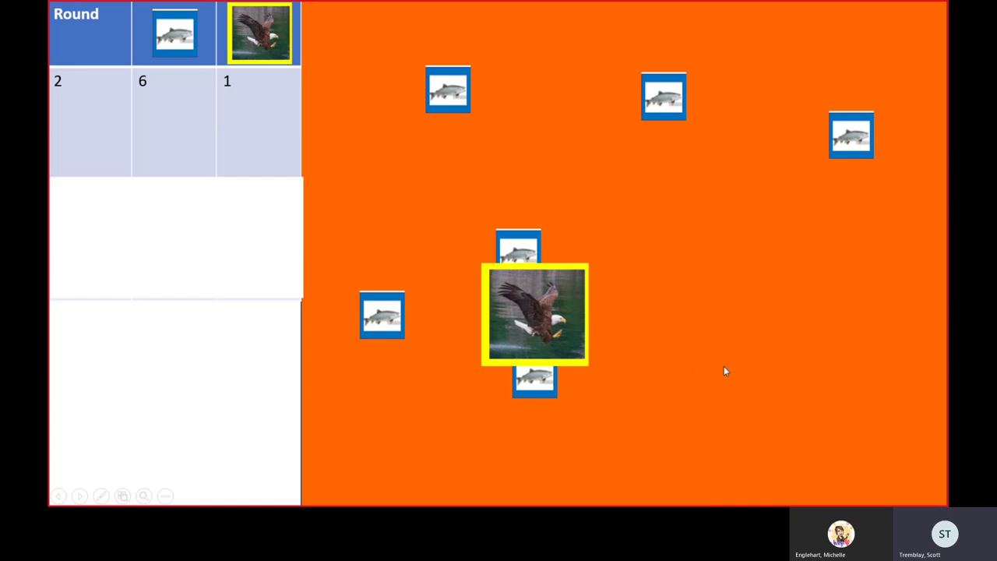
mouse_move(615, 327)
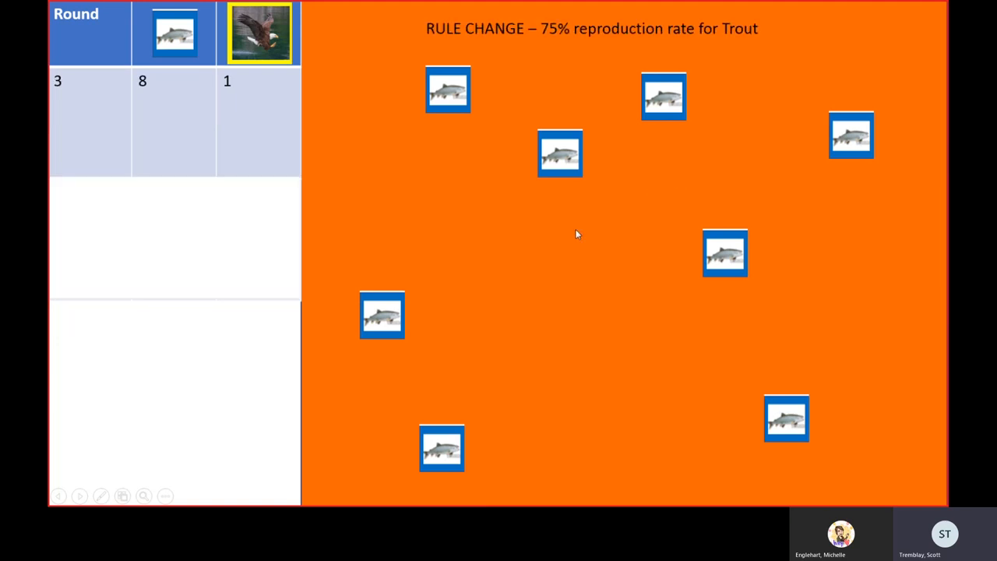
mouse_move(712, 44)
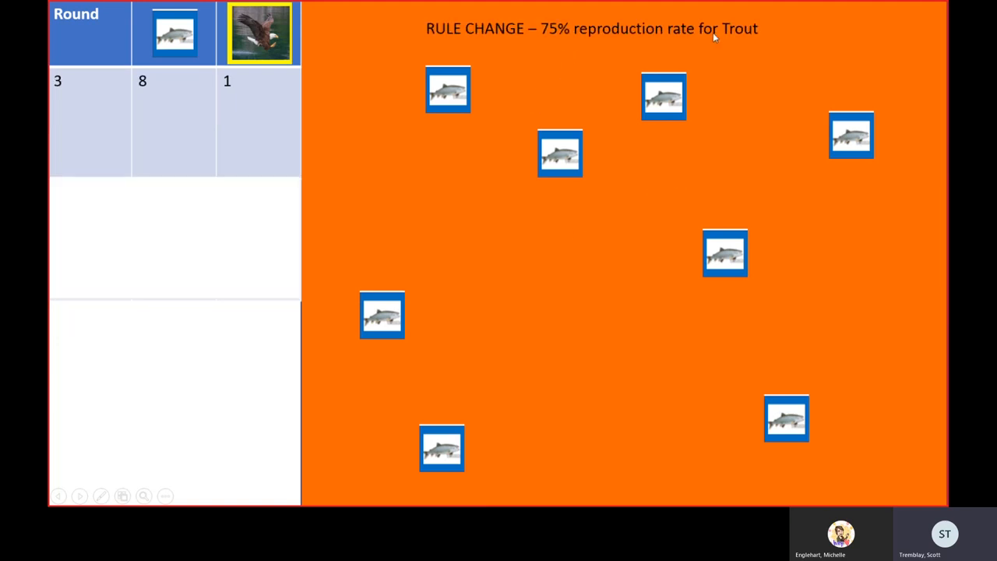
mouse_move(627, 29)
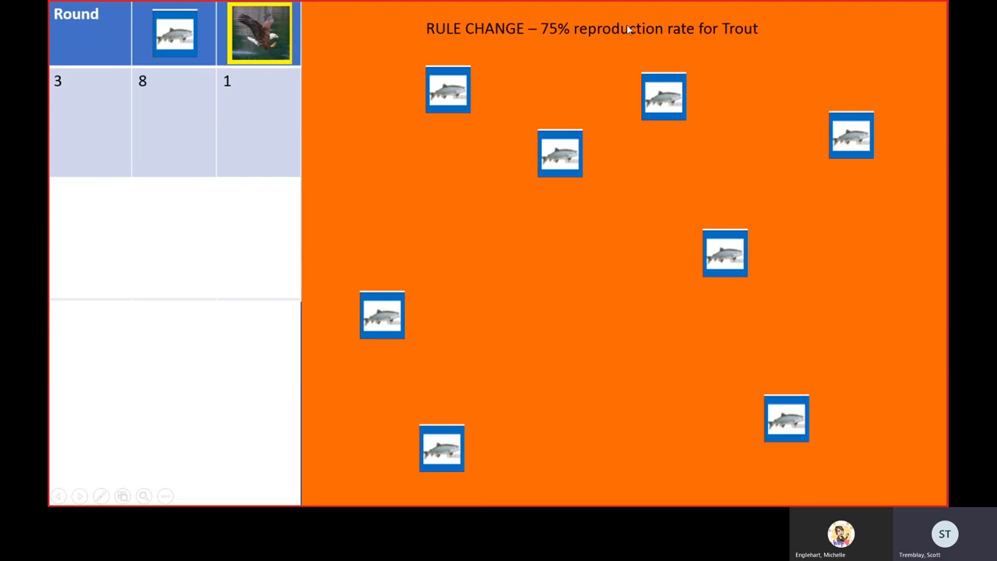
mouse_move(640, 172)
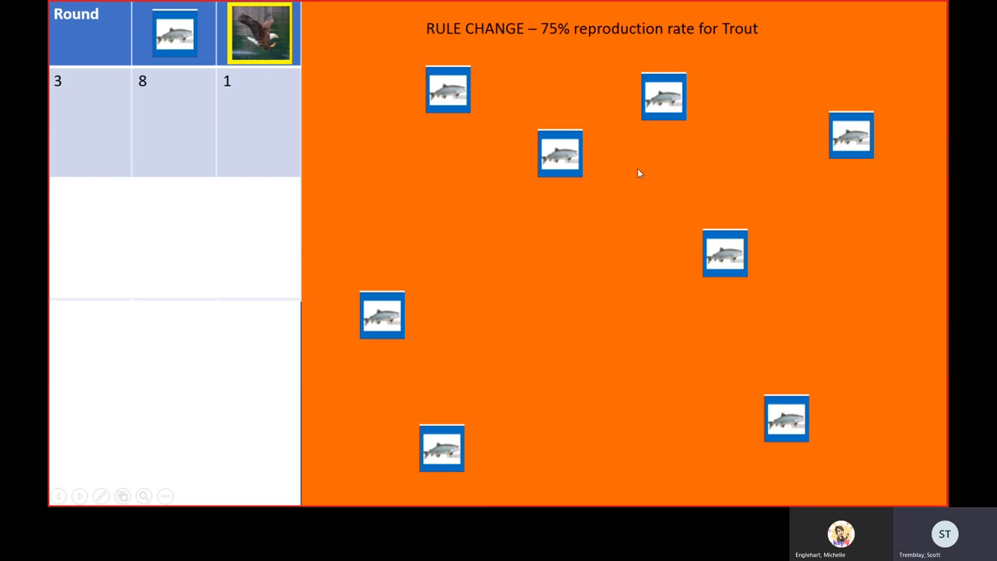
mouse_move(613, 221)
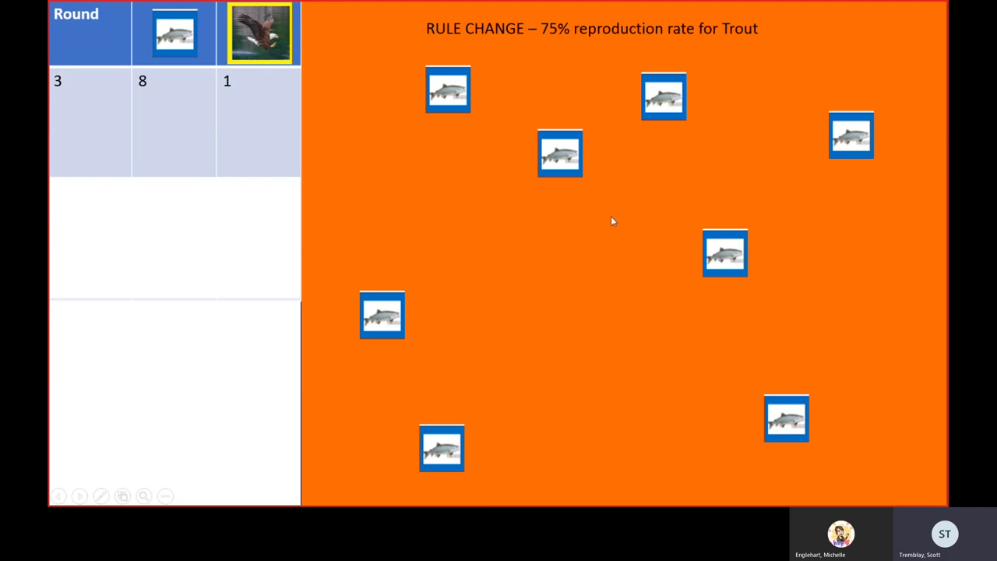
mouse_move(608, 240)
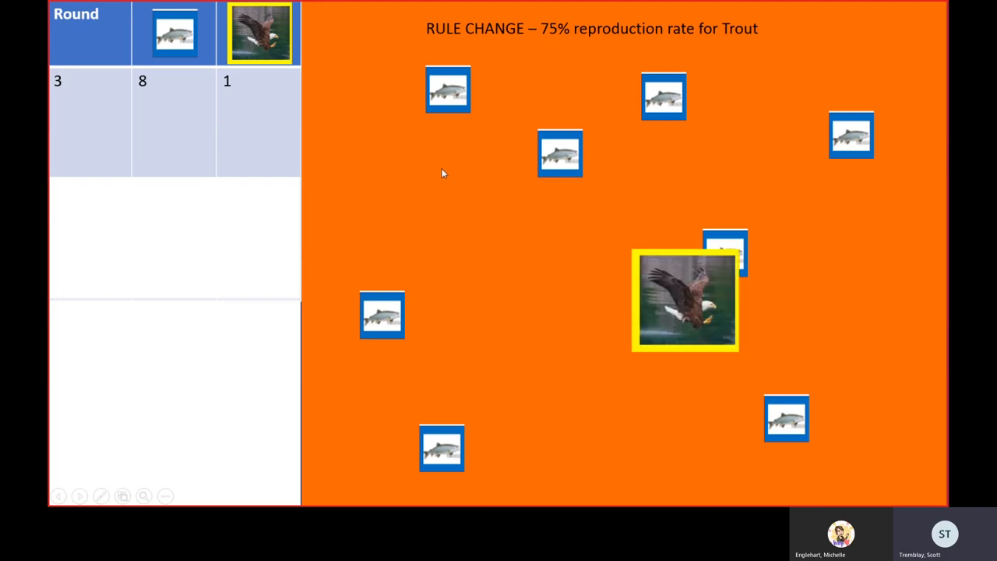
mouse_move(703, 155)
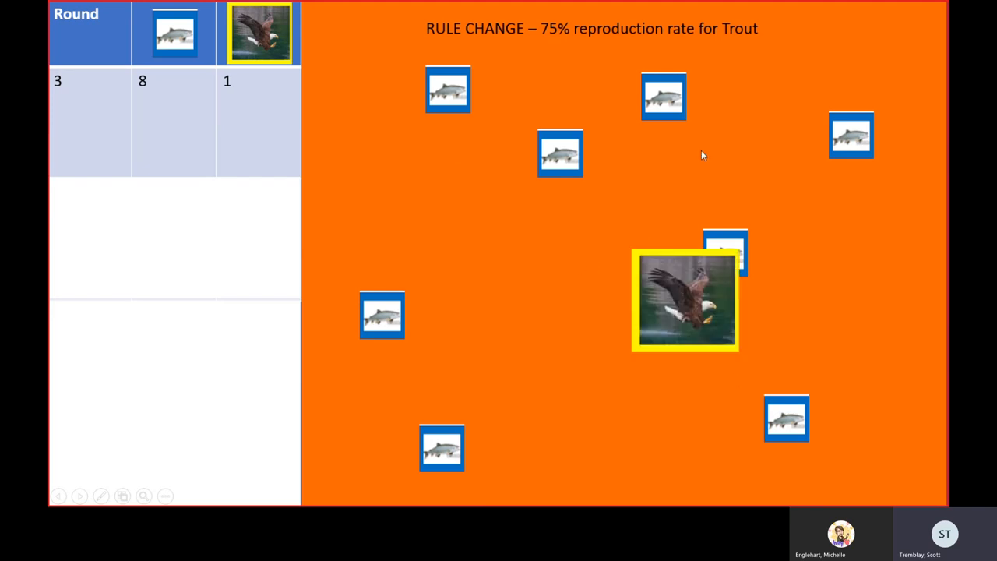
mouse_move(880, 431)
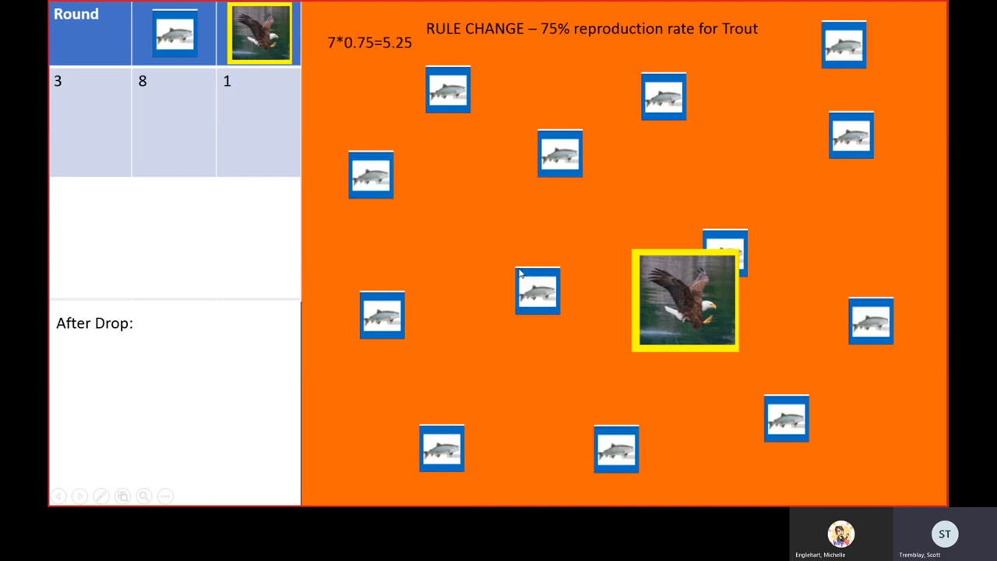
mouse_move(341, 50)
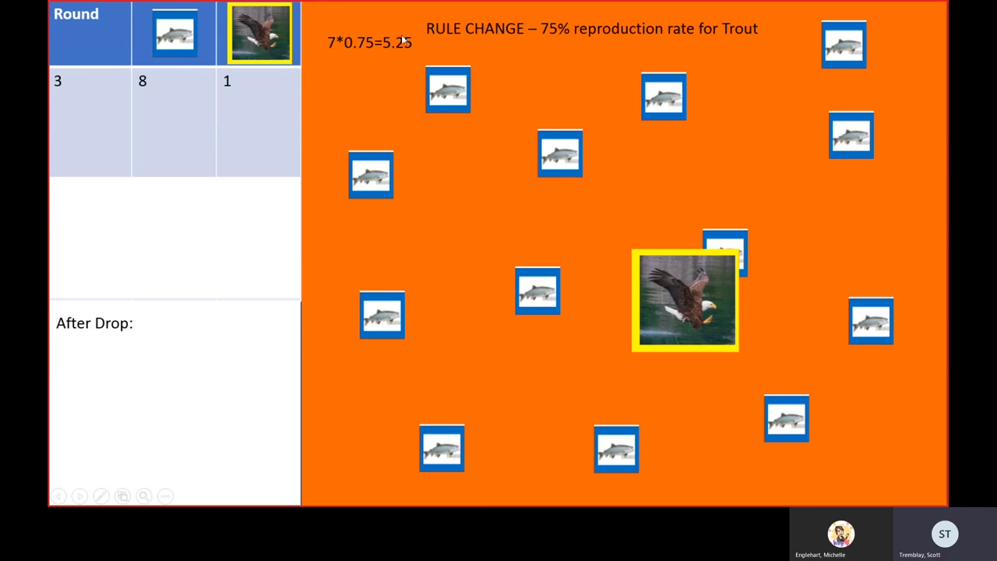
mouse_move(428, 38)
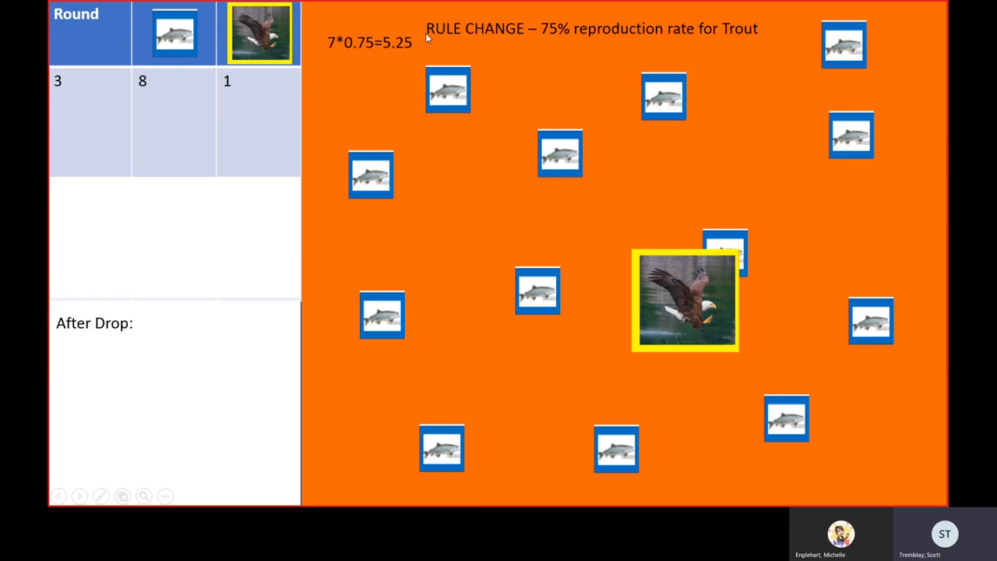
mouse_move(384, 47)
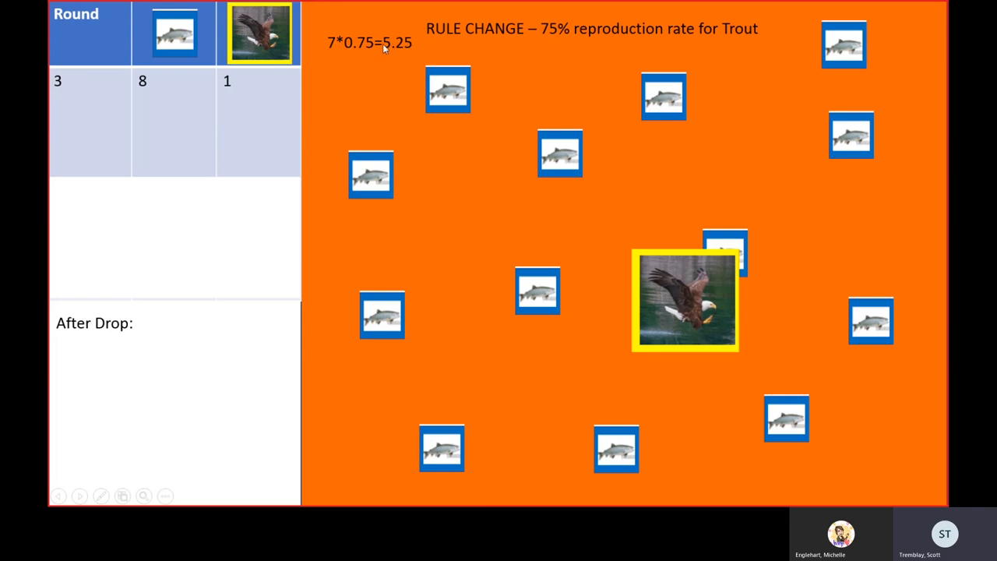
mouse_move(519, 277)
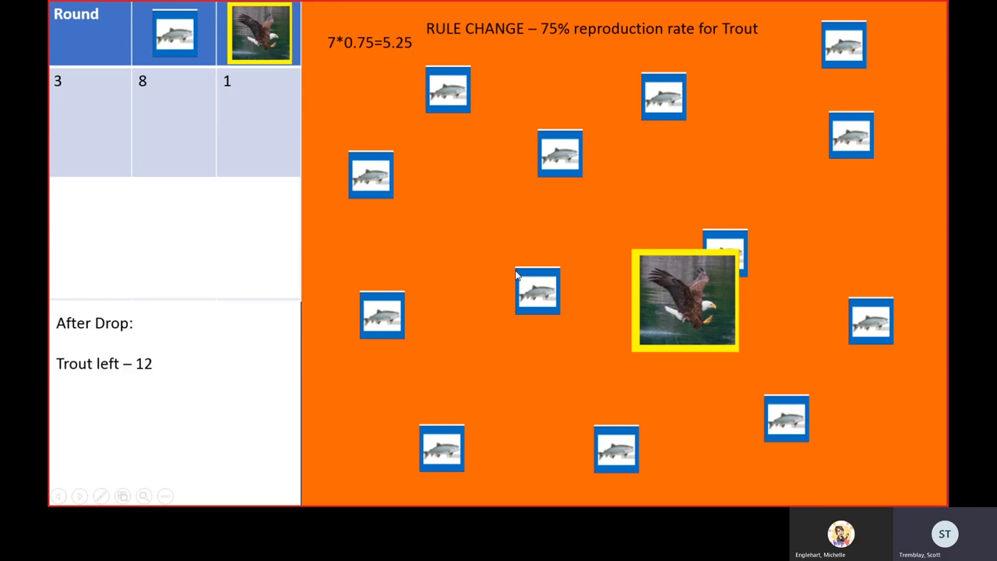
mouse_move(513, 273)
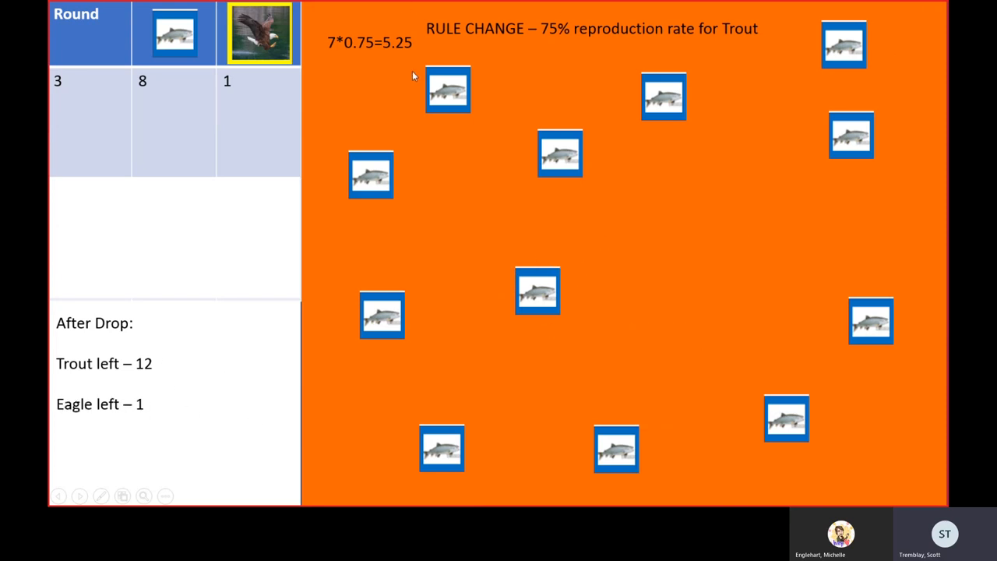
mouse_move(356, 46)
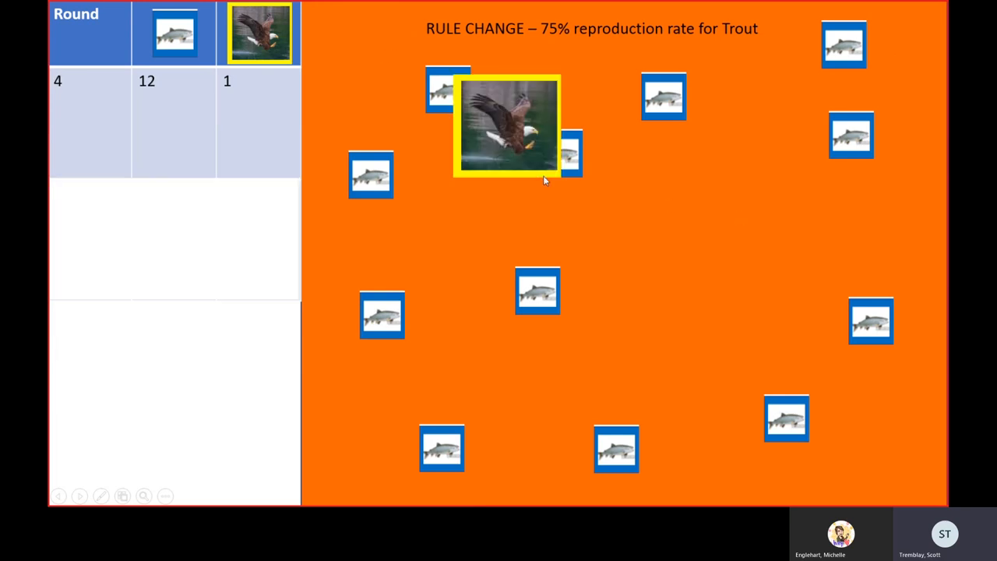
mouse_move(532, 176)
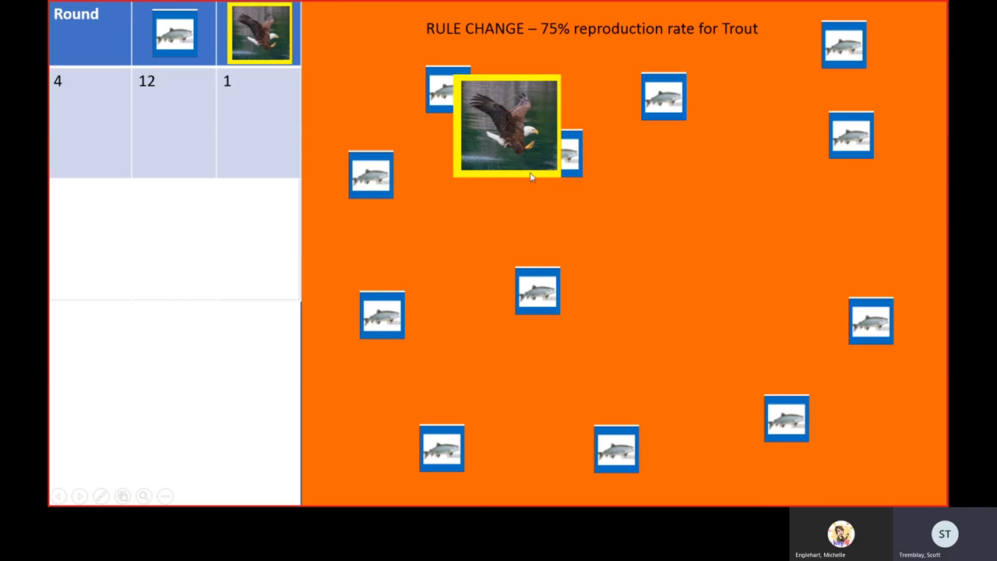
mouse_move(608, 178)
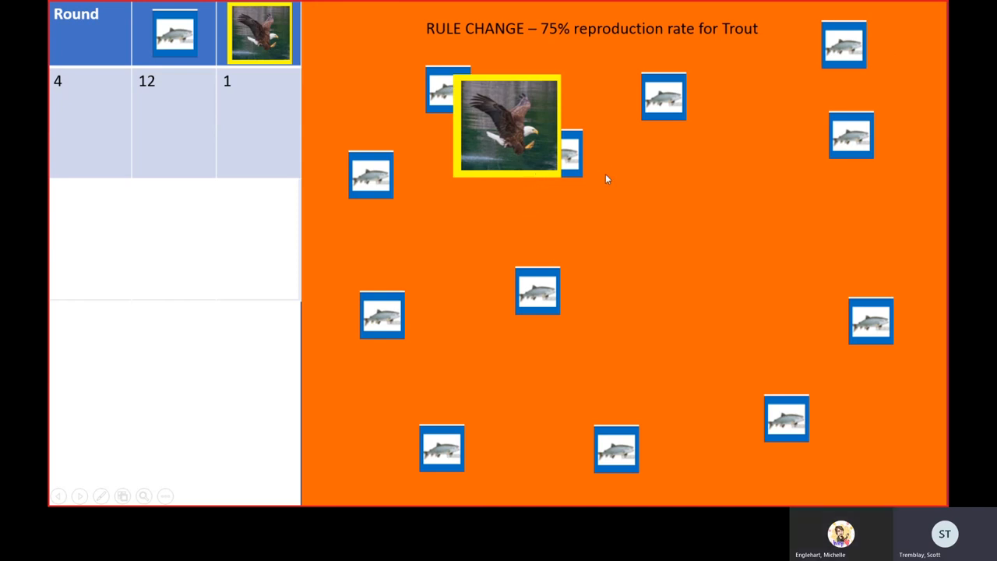
mouse_move(657, 265)
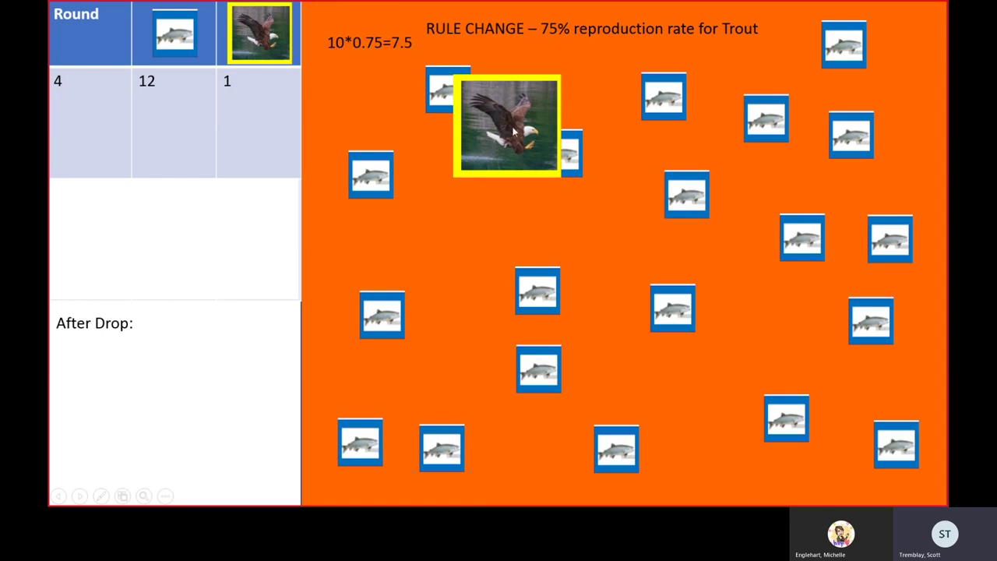
mouse_move(392, 49)
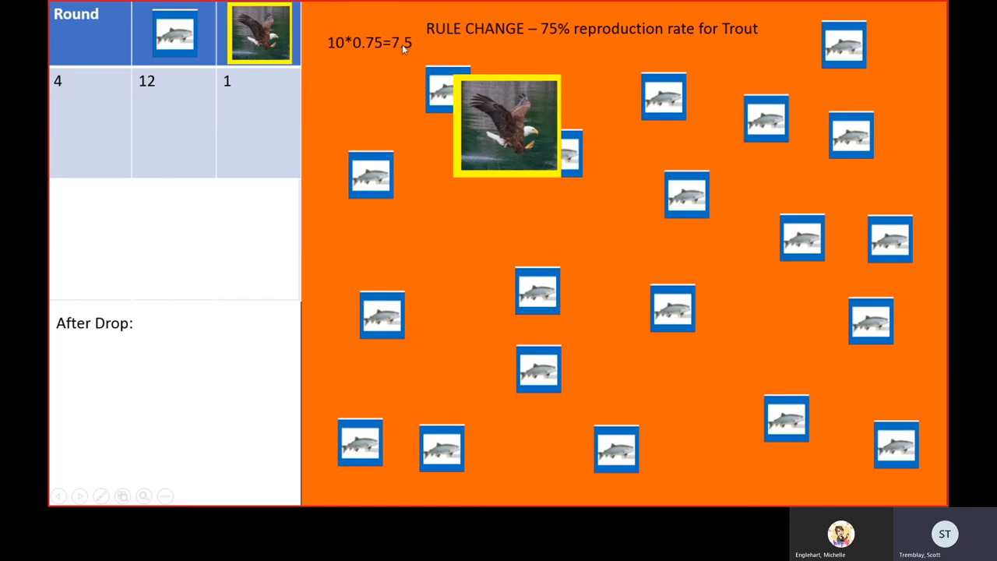
mouse_move(442, 50)
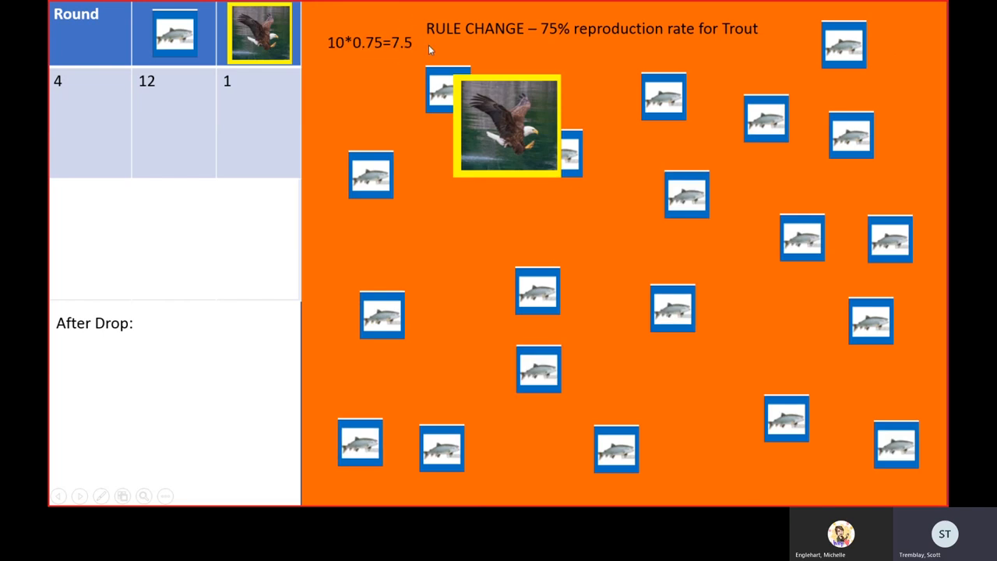
mouse_move(621, 261)
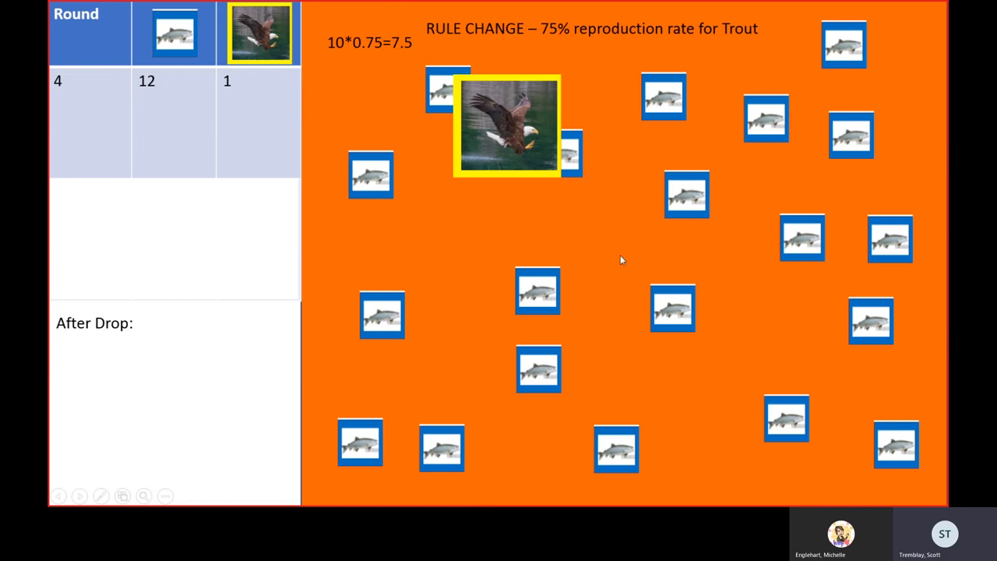
mouse_move(457, 70)
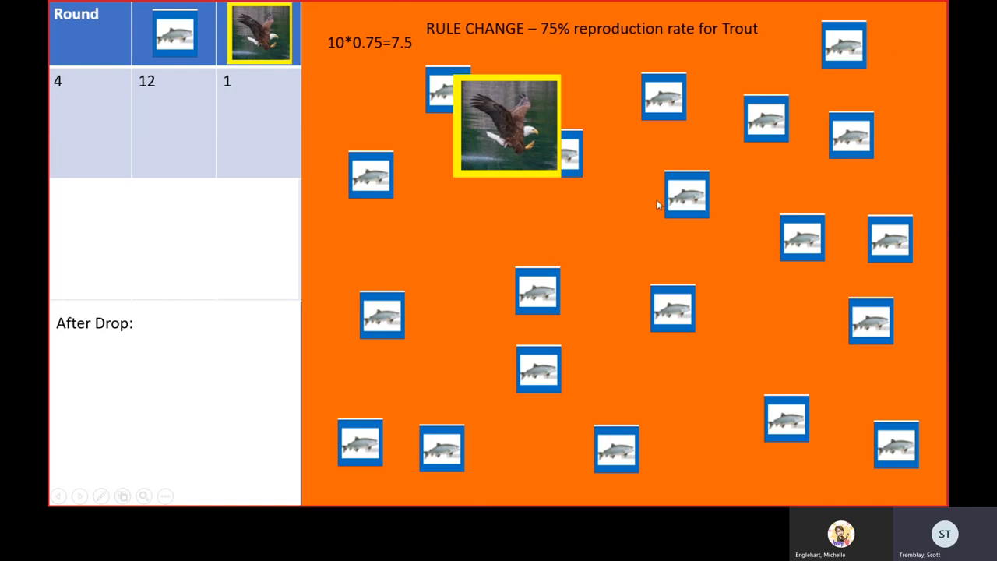
Step: Enter 'Trout left – 18' in the After Drop box for round 5
text(Trout left – 18)
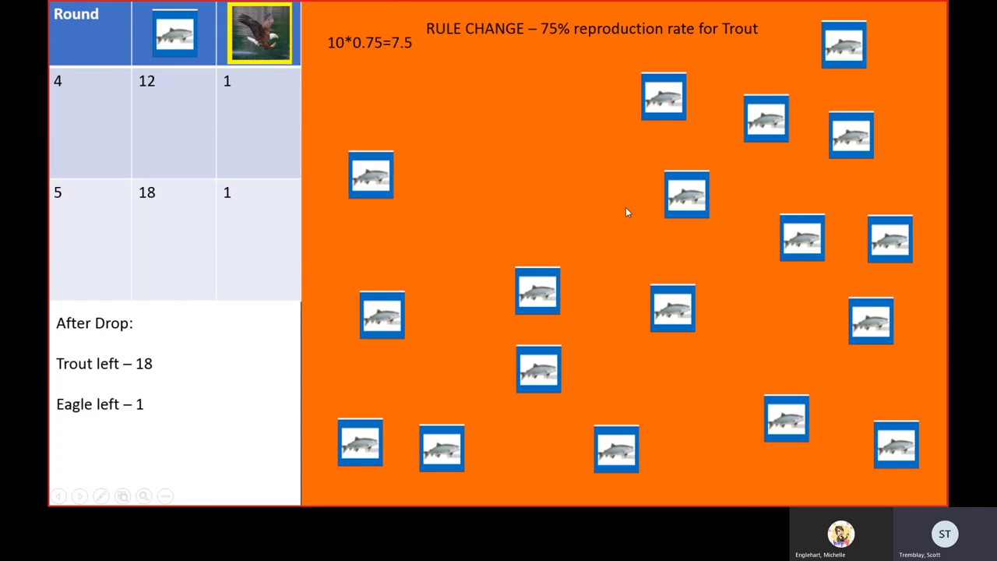
mouse_move(172, 193)
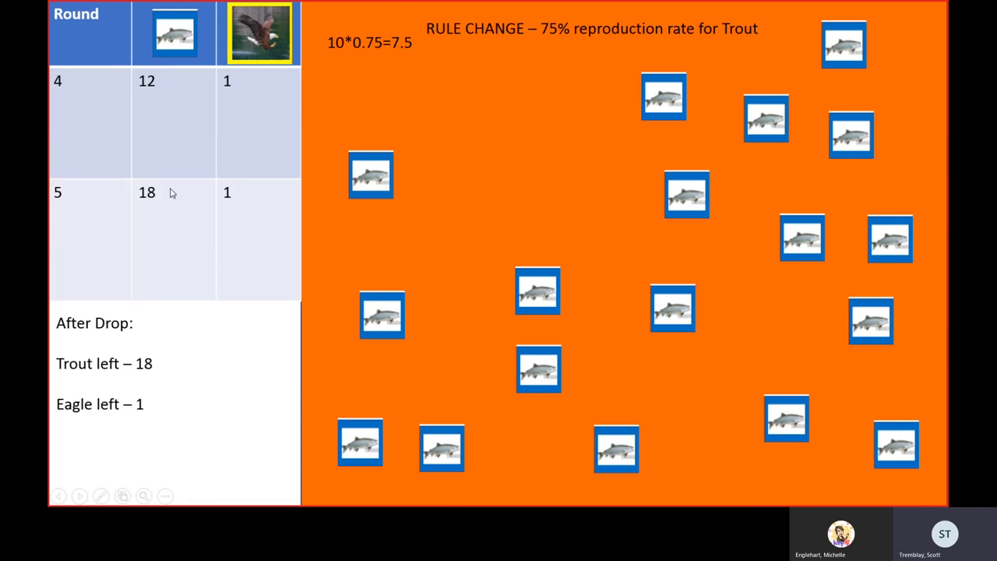
mouse_move(557, 142)
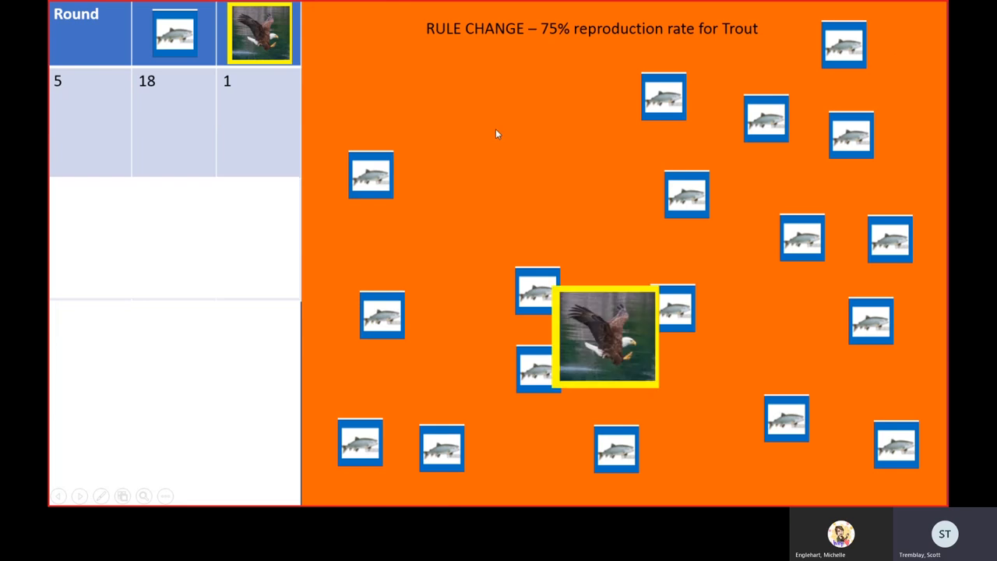
mouse_move(600, 246)
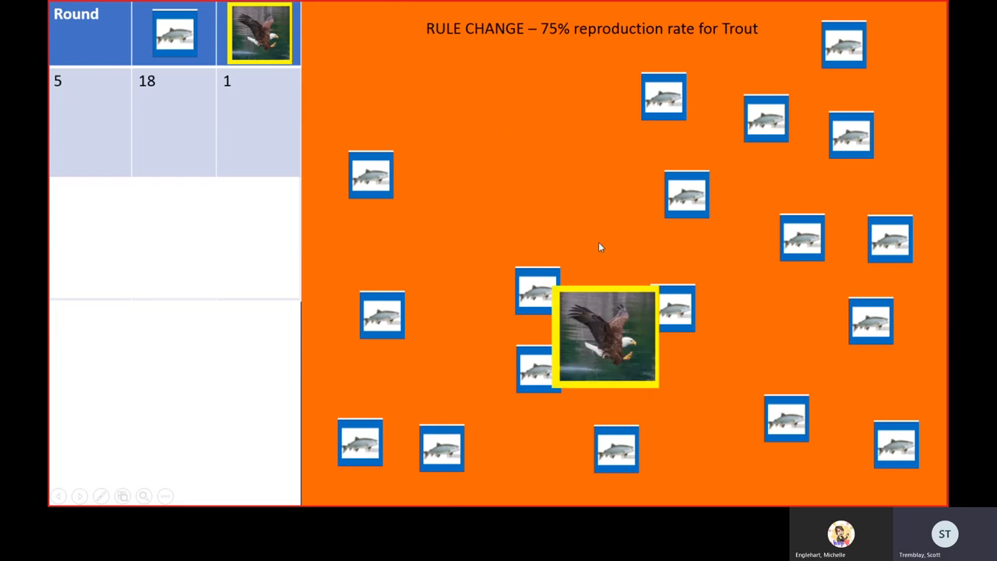
mouse_move(582, 265)
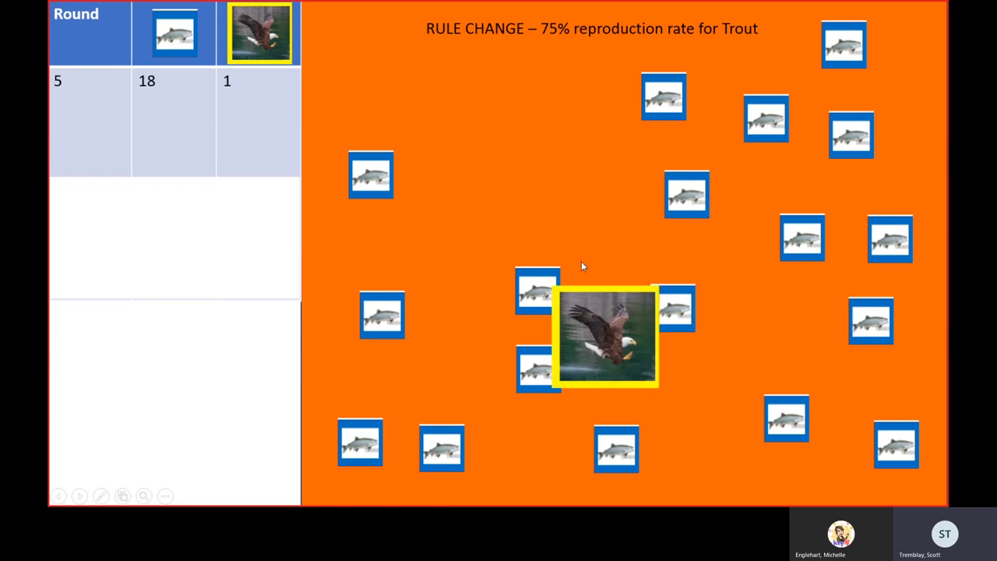
mouse_move(157, 100)
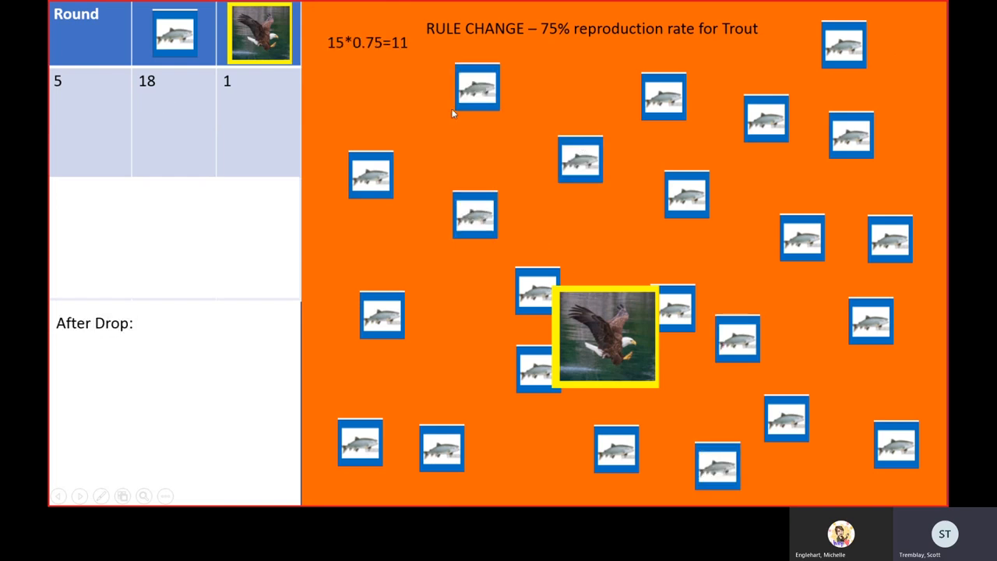
mouse_move(417, 64)
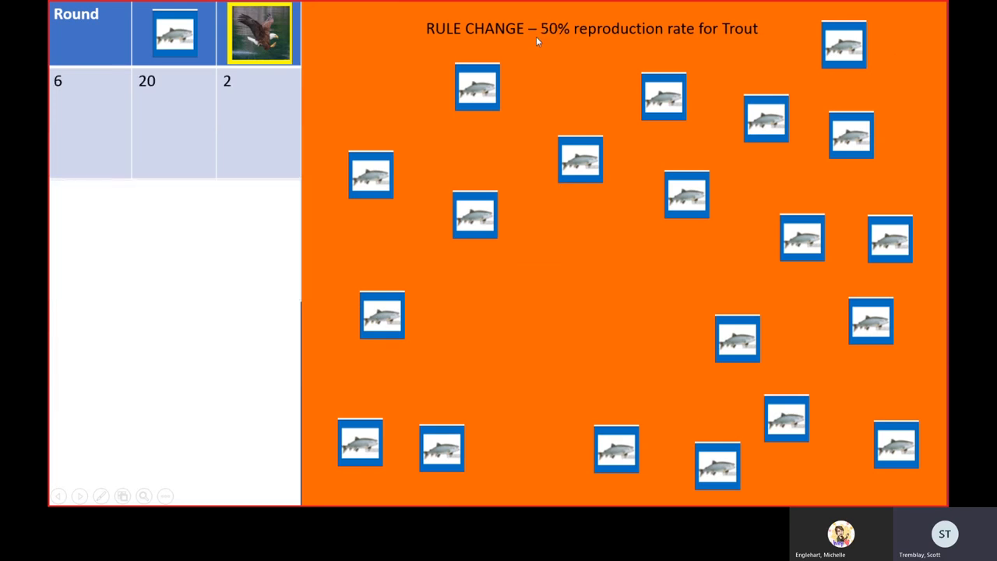
mouse_move(554, 41)
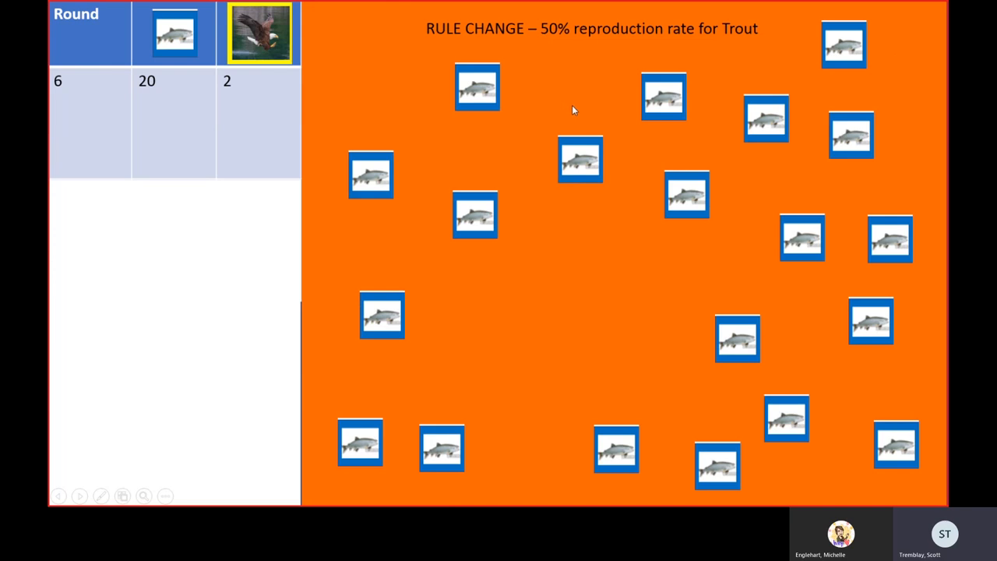
mouse_move(563, 130)
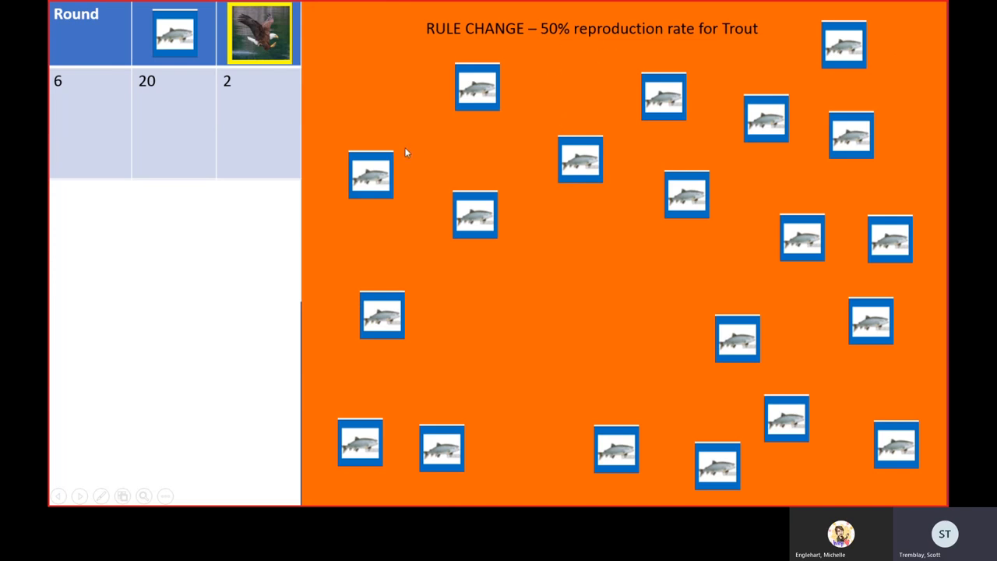
mouse_move(593, 195)
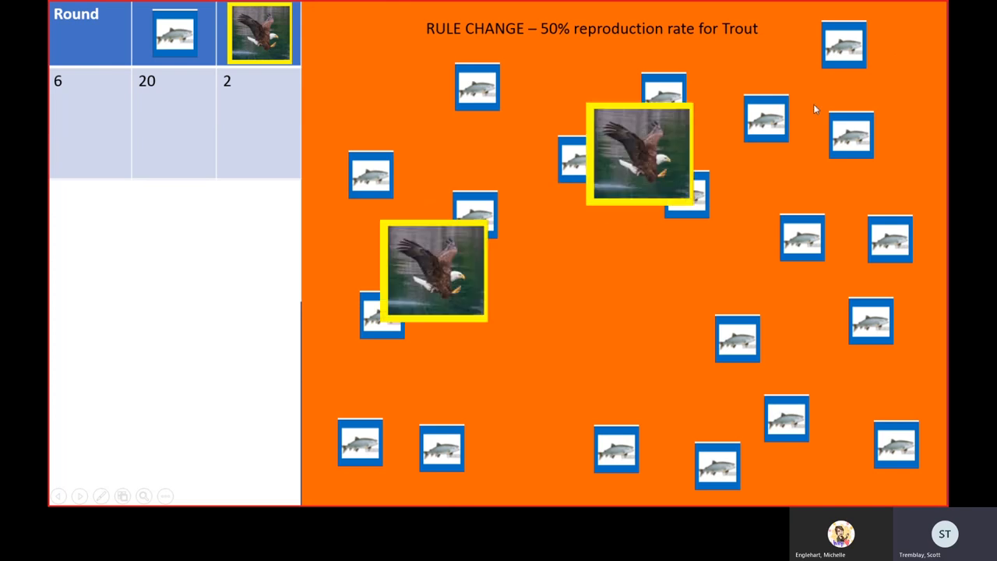
mouse_move(599, 122)
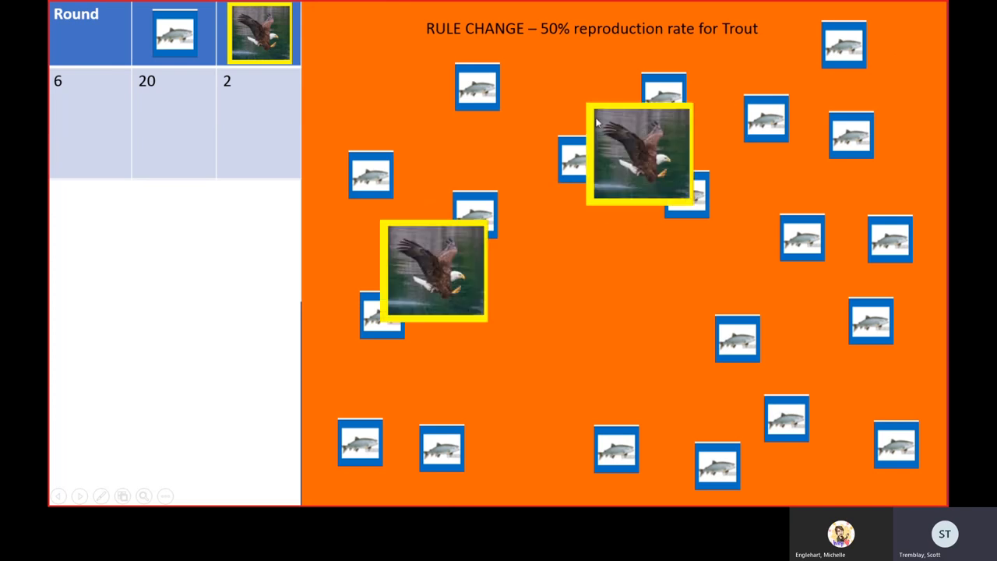
mouse_move(642, 188)
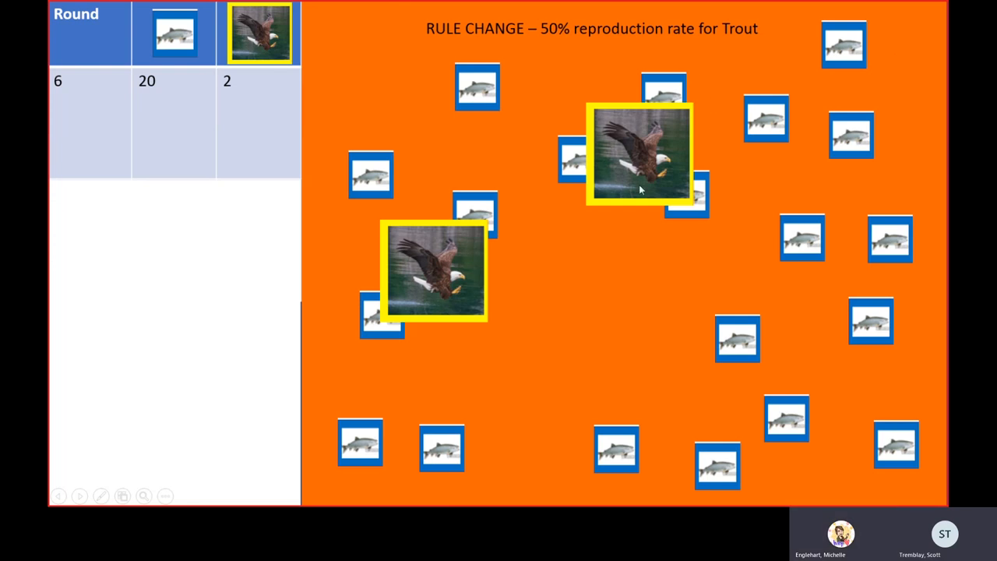
mouse_move(541, 304)
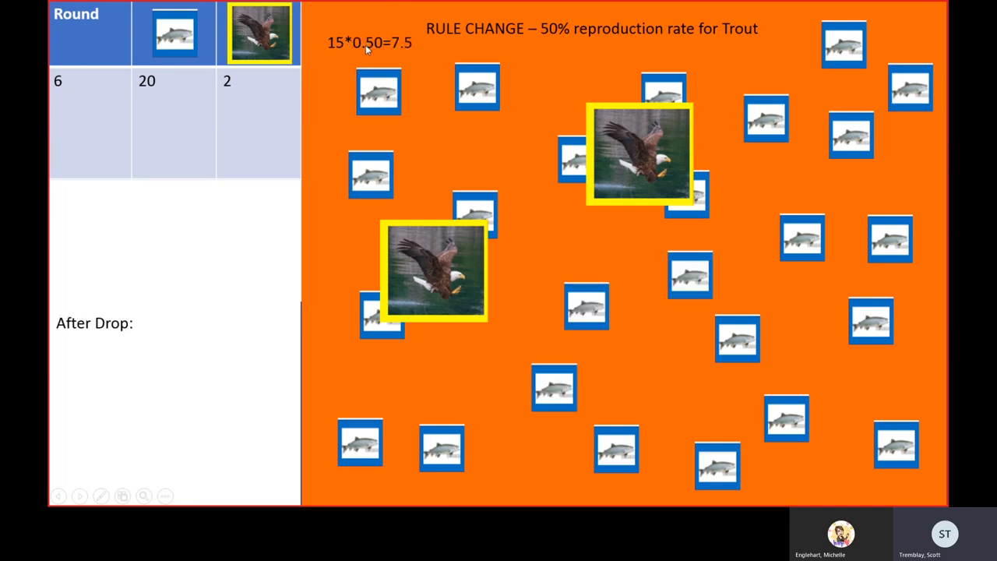
mouse_move(379, 153)
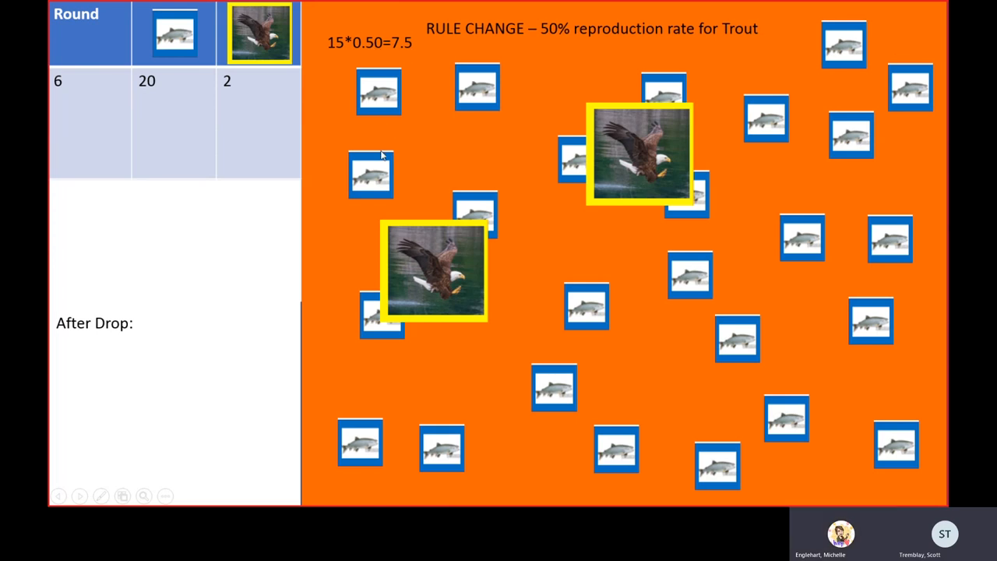
mouse_move(639, 195)
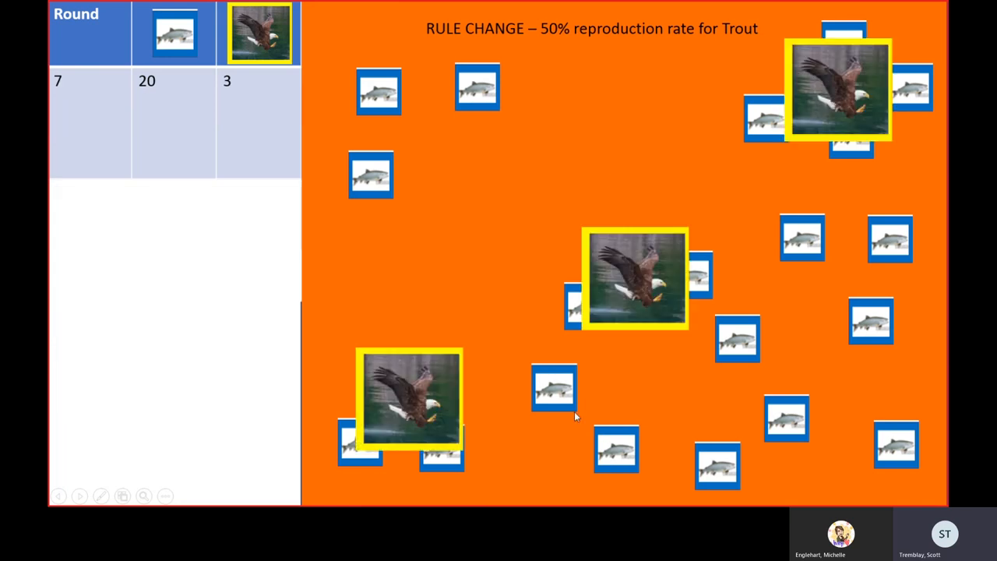
mouse_move(889, 93)
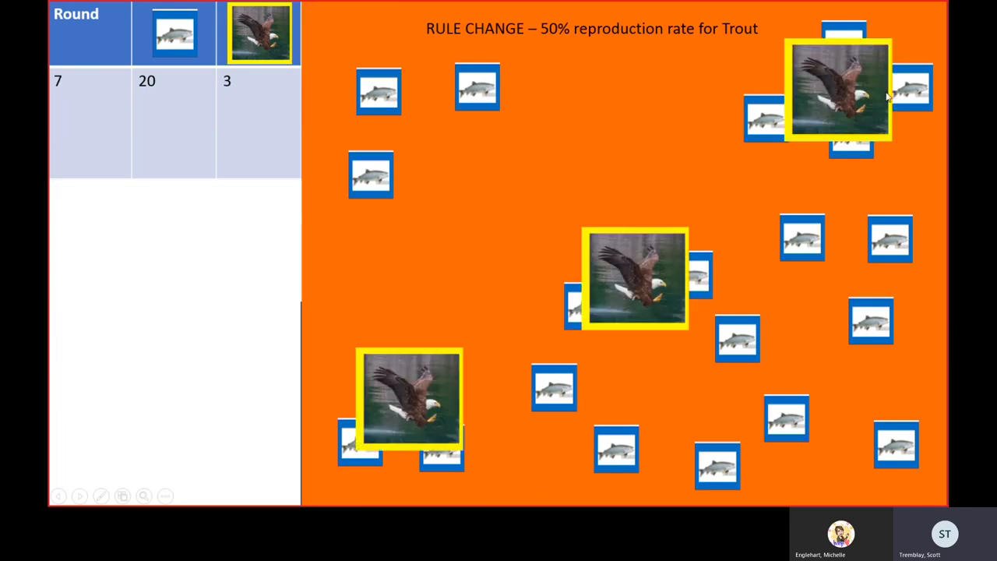
mouse_move(811, 76)
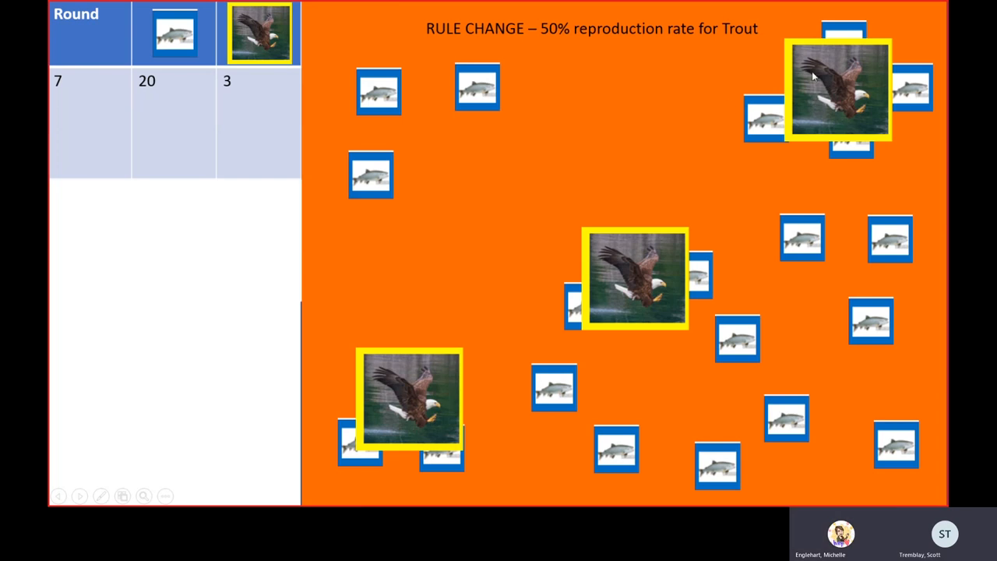
mouse_move(398, 436)
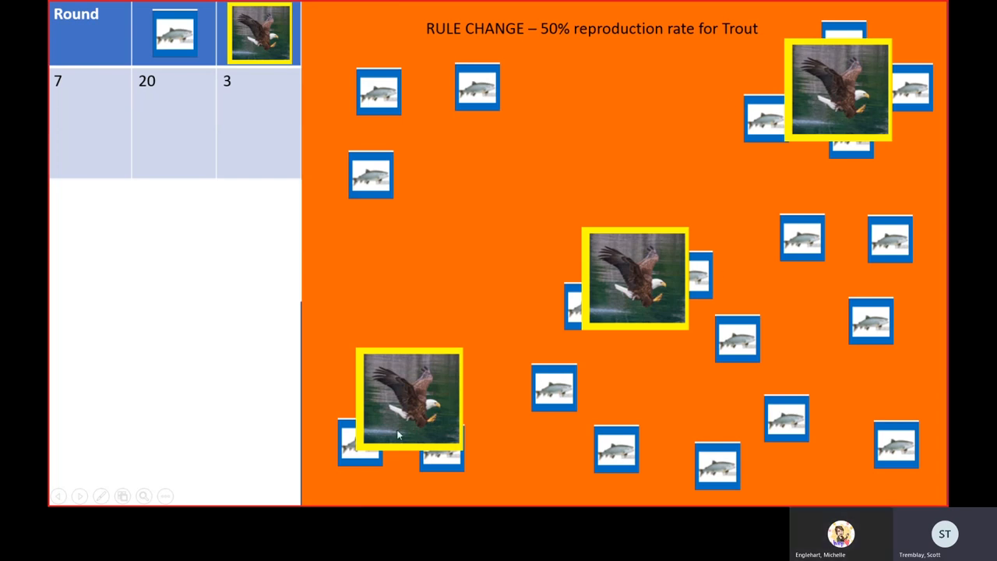
mouse_move(714, 123)
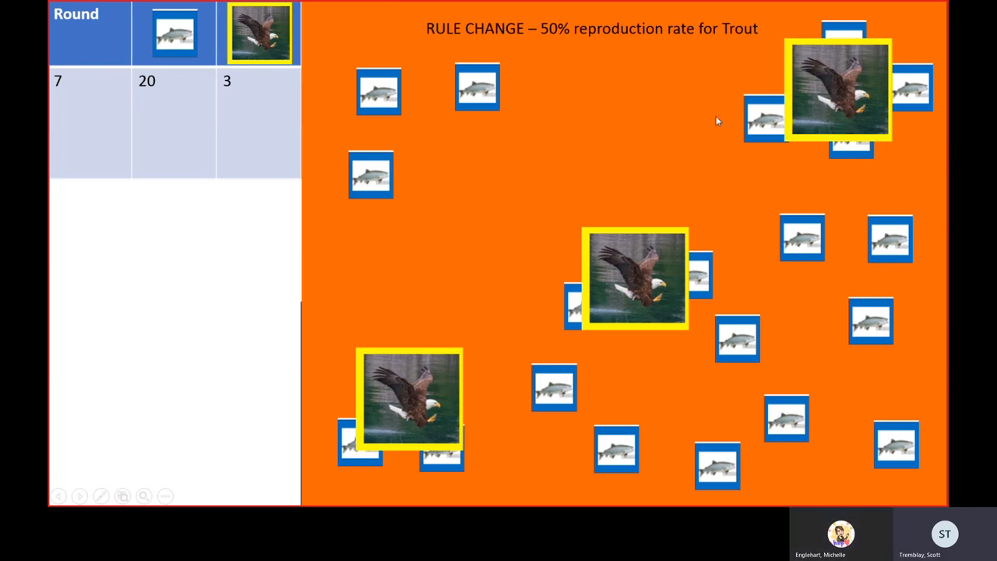
mouse_move(377, 175)
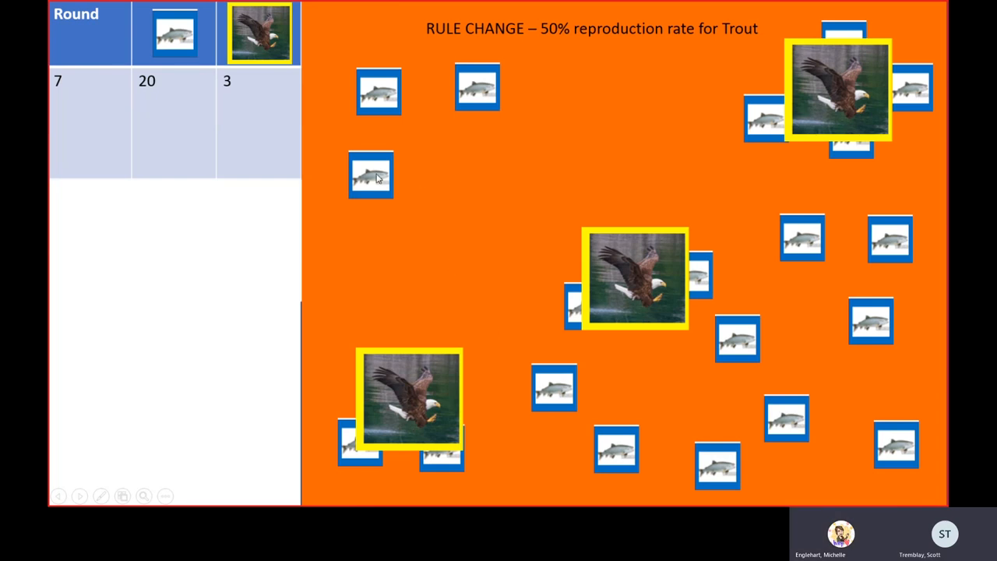
mouse_move(749, 450)
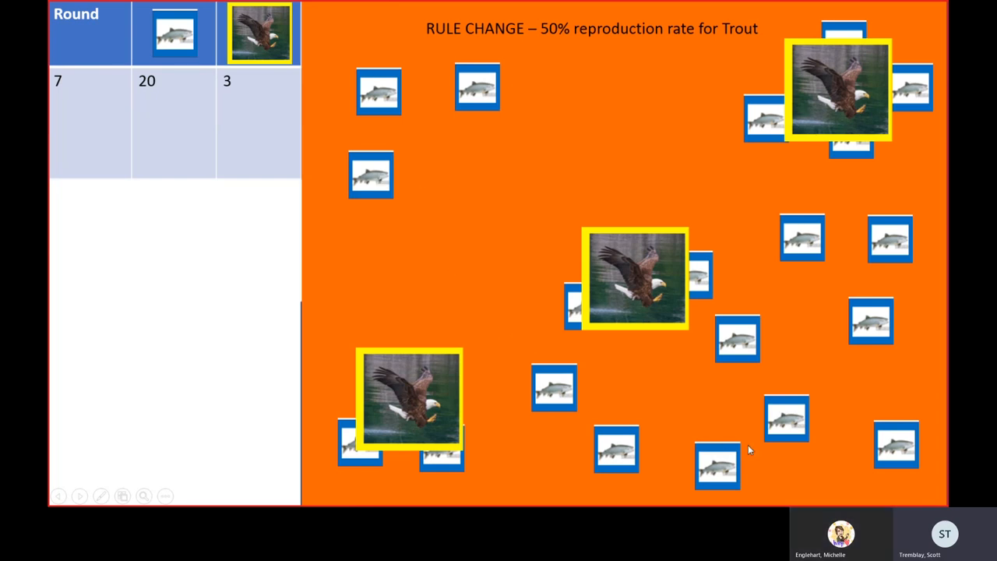
mouse_move(749, 232)
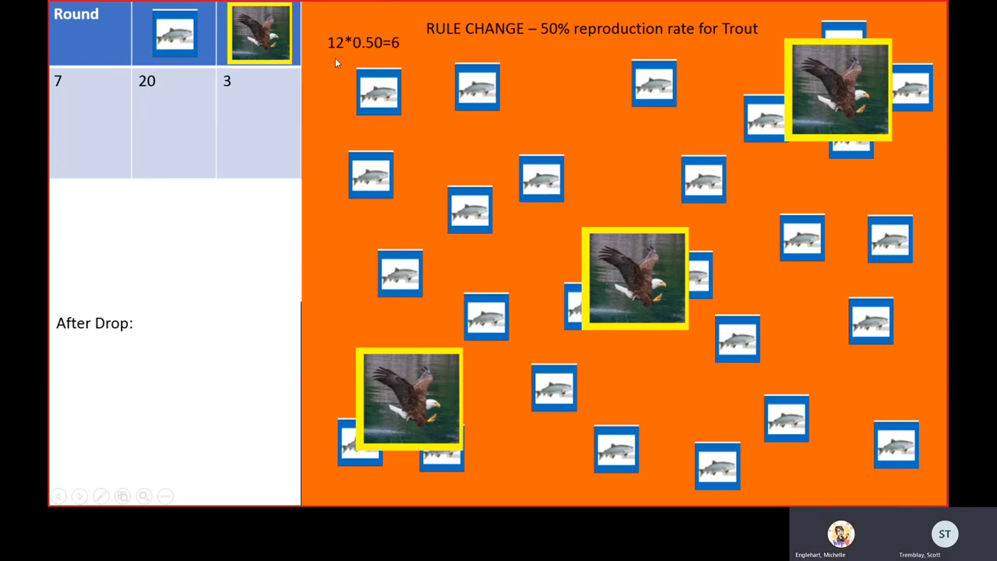
mouse_move(308, 59)
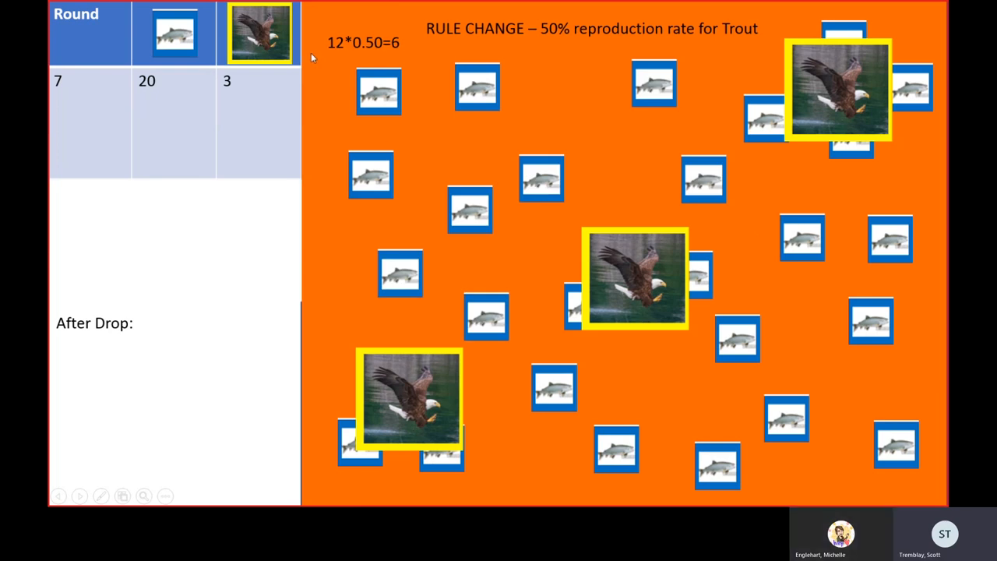
mouse_move(400, 51)
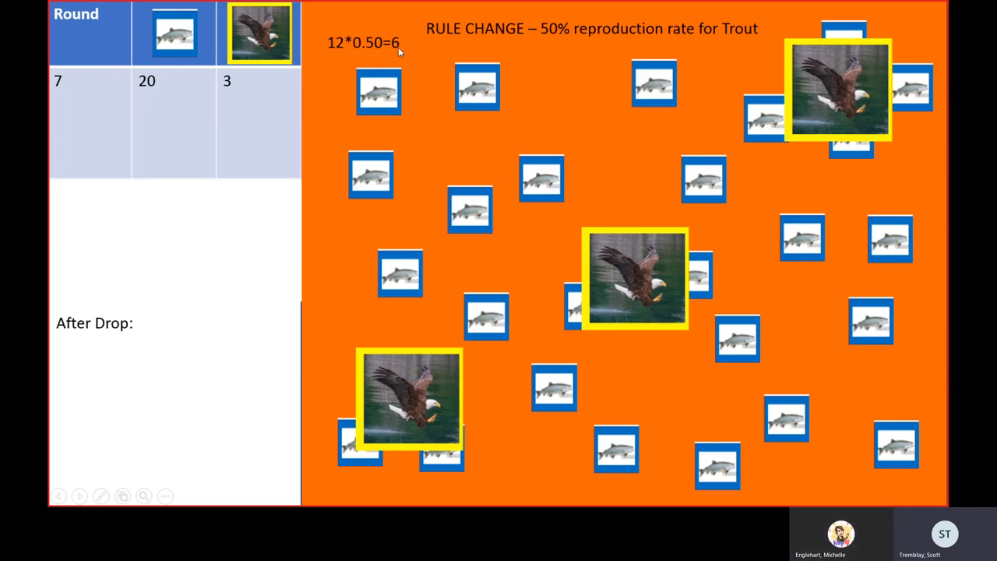
mouse_move(594, 124)
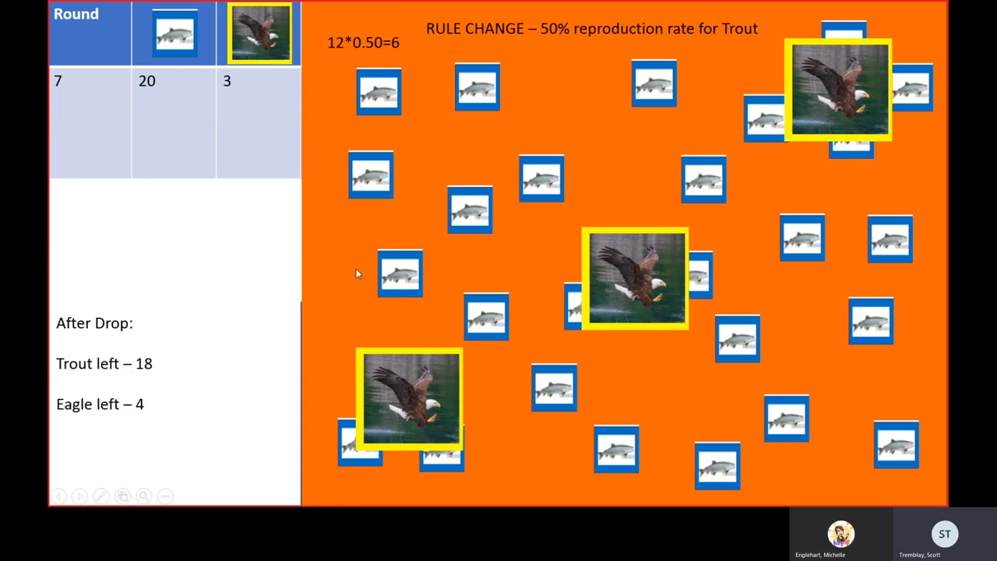
mouse_move(477, 234)
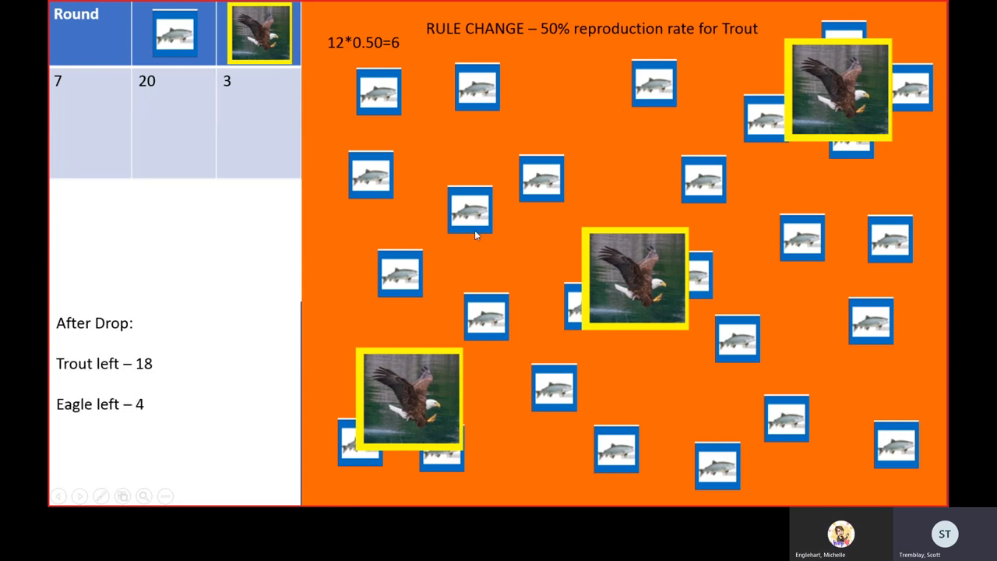
mouse_move(347, 56)
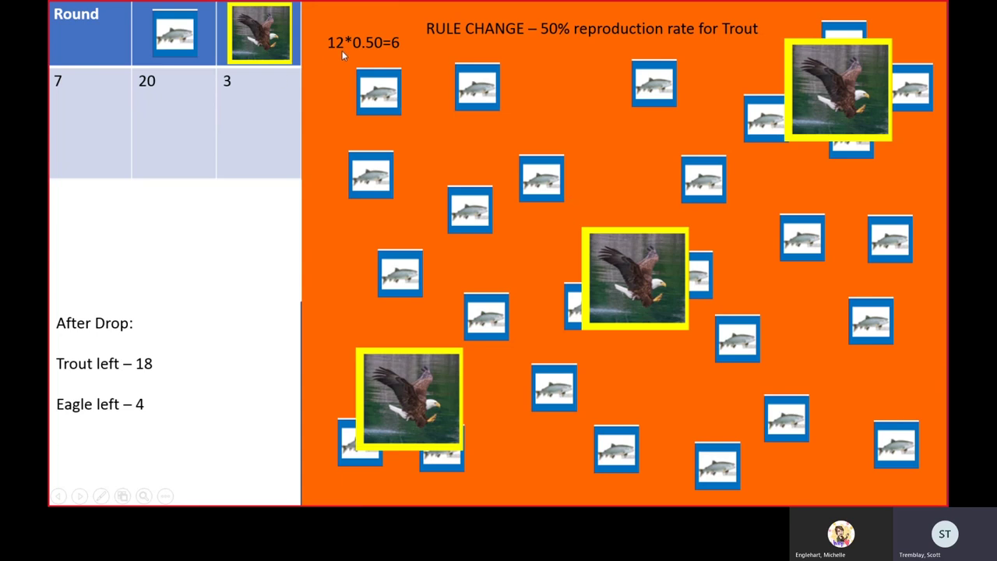
mouse_move(378, 58)
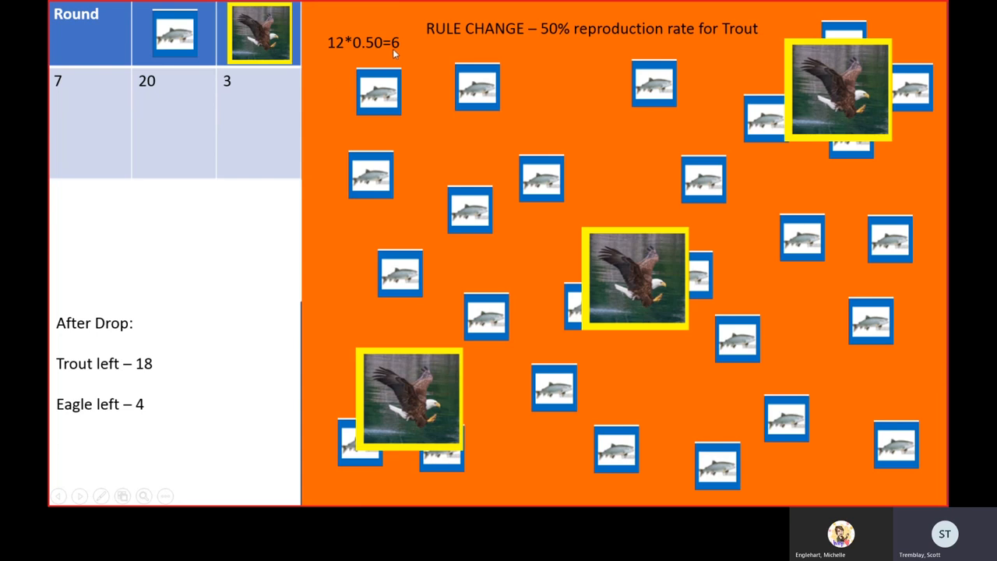
mouse_move(428, 125)
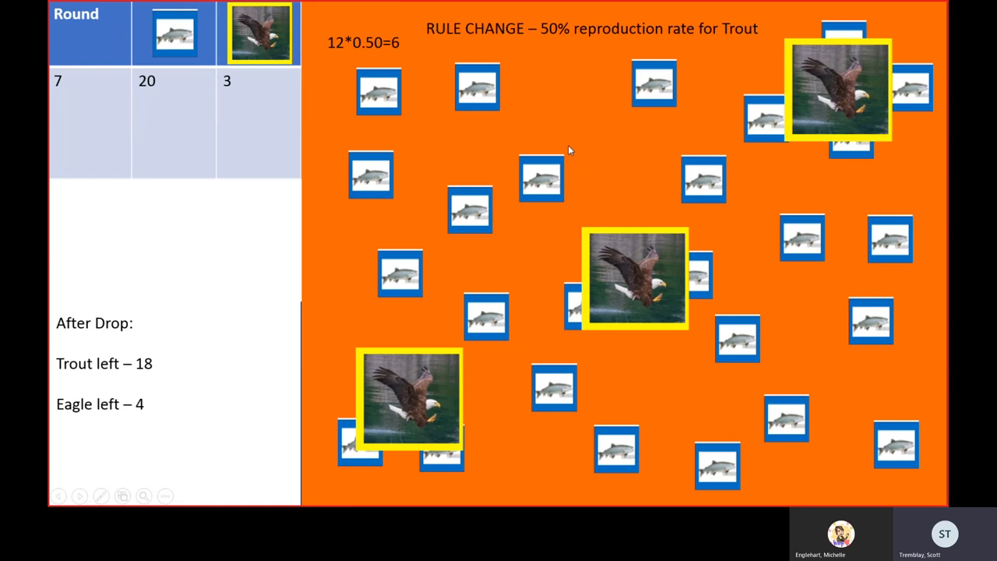
mouse_move(571, 154)
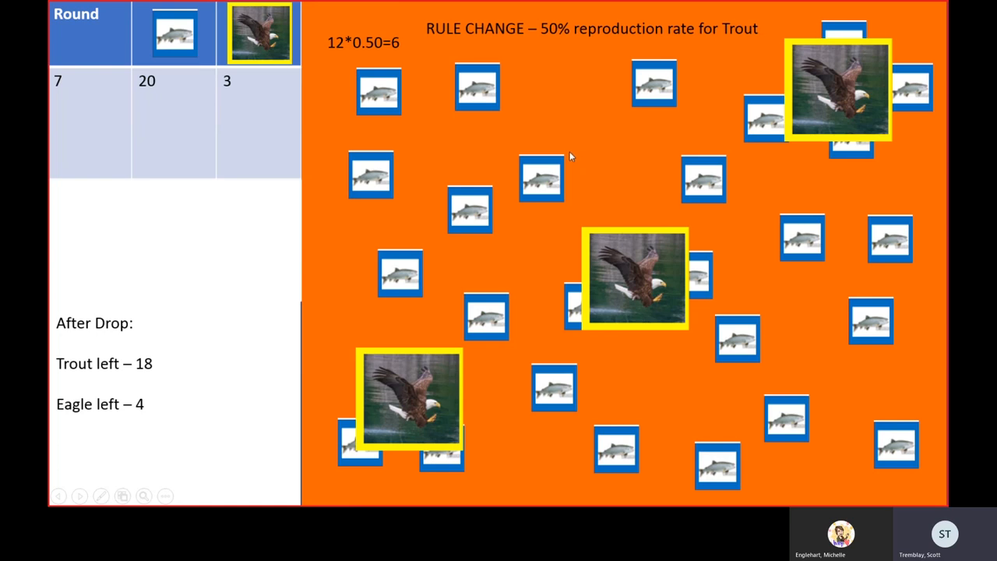
mouse_move(478, 167)
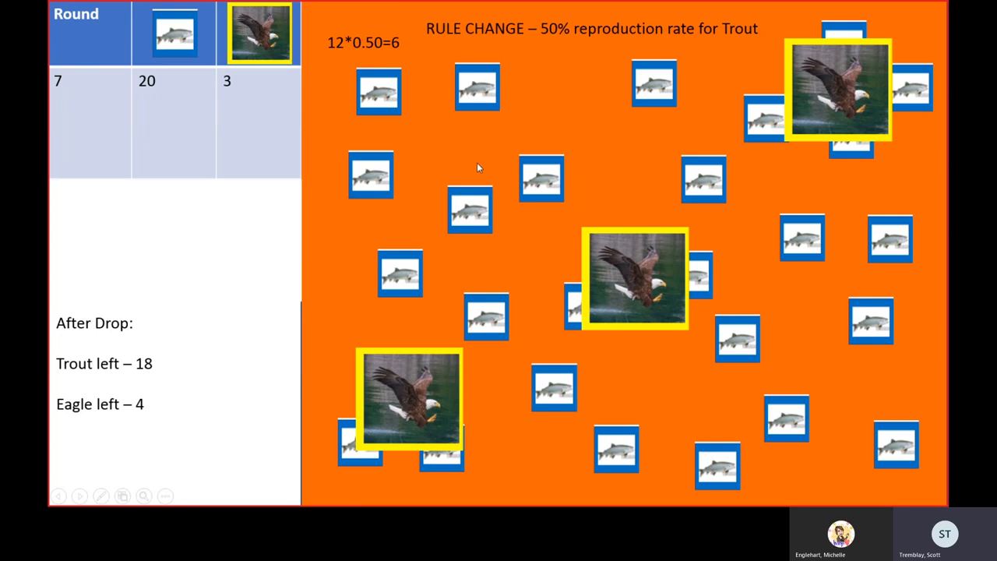
mouse_move(720, 141)
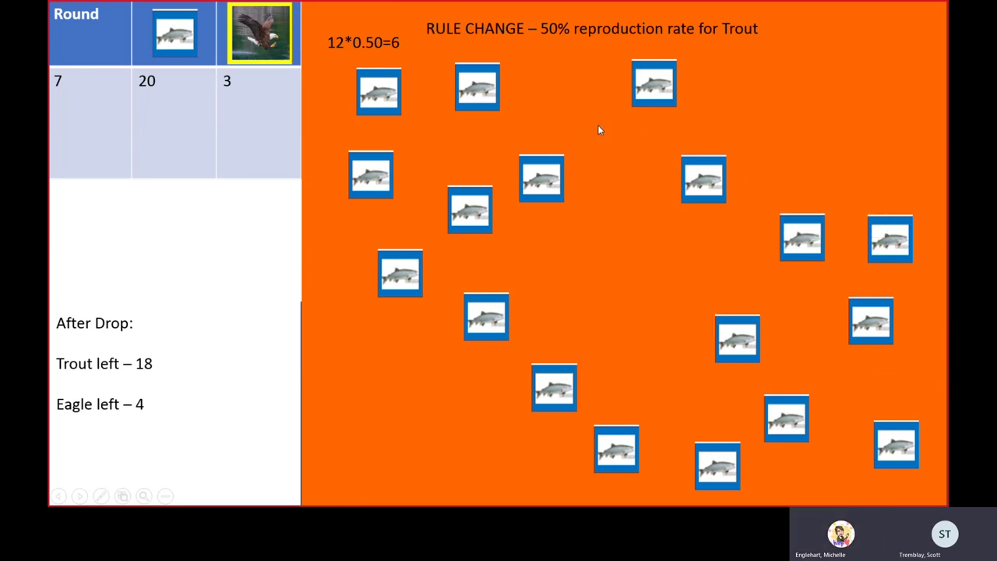
mouse_move(602, 129)
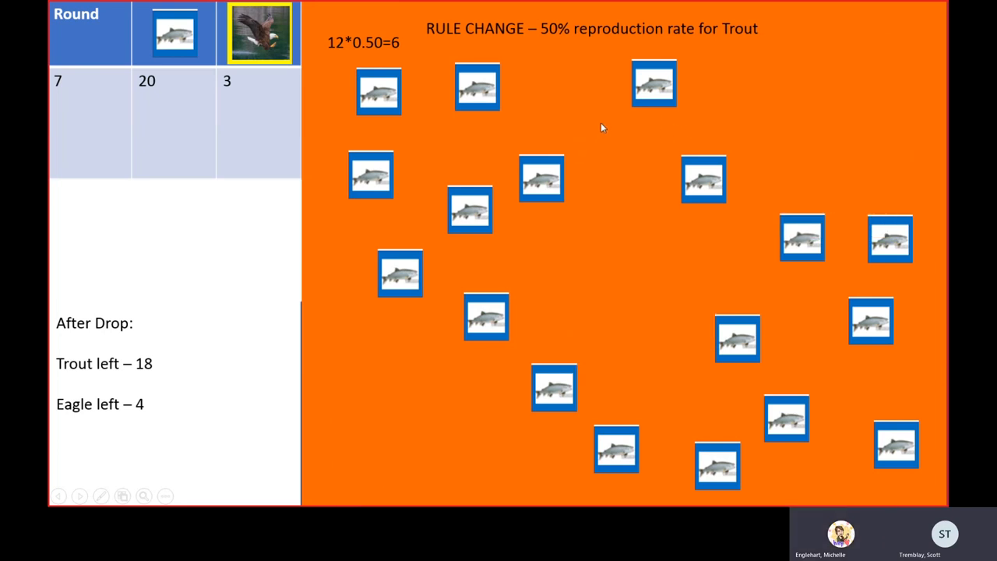
mouse_move(592, 135)
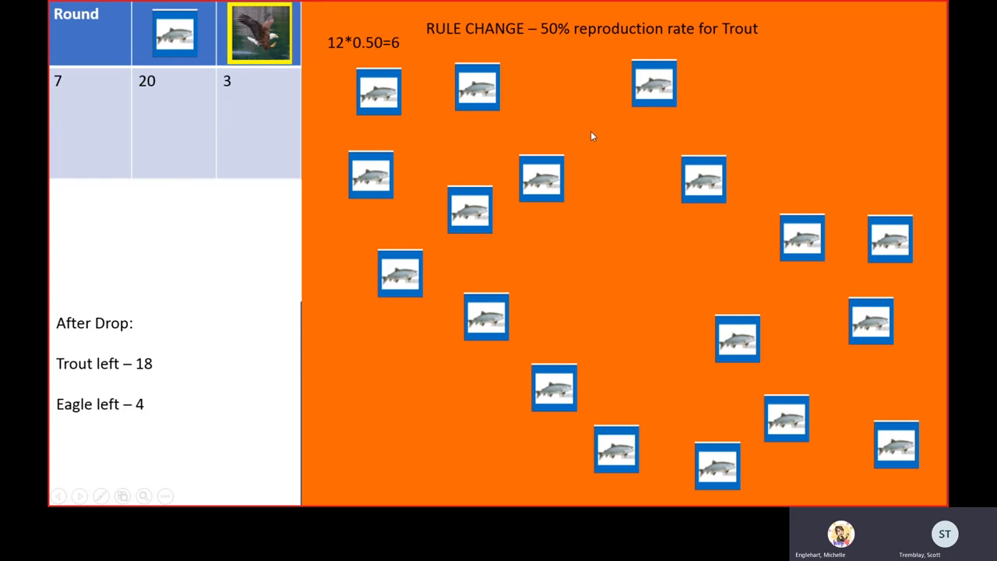
mouse_move(595, 143)
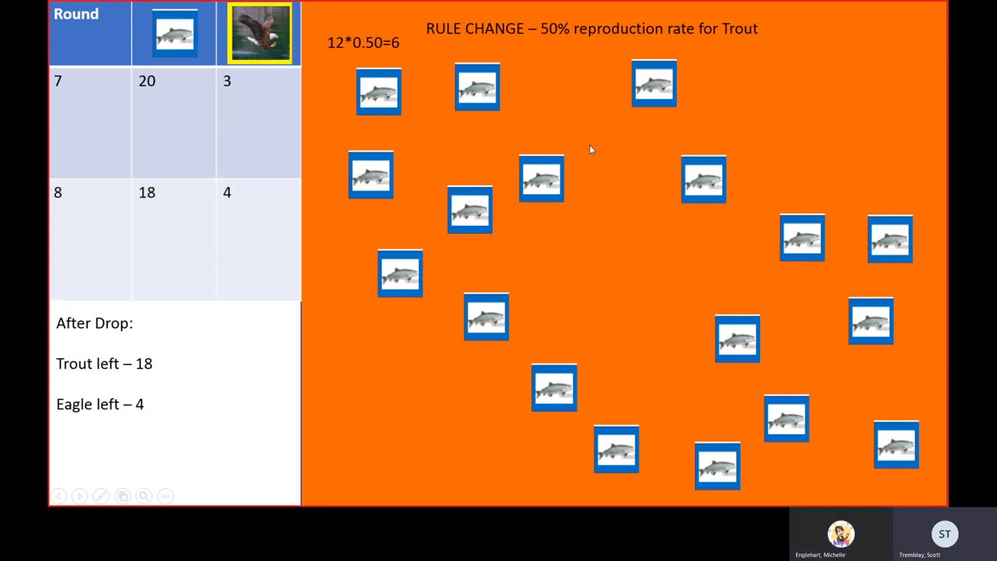
mouse_move(586, 157)
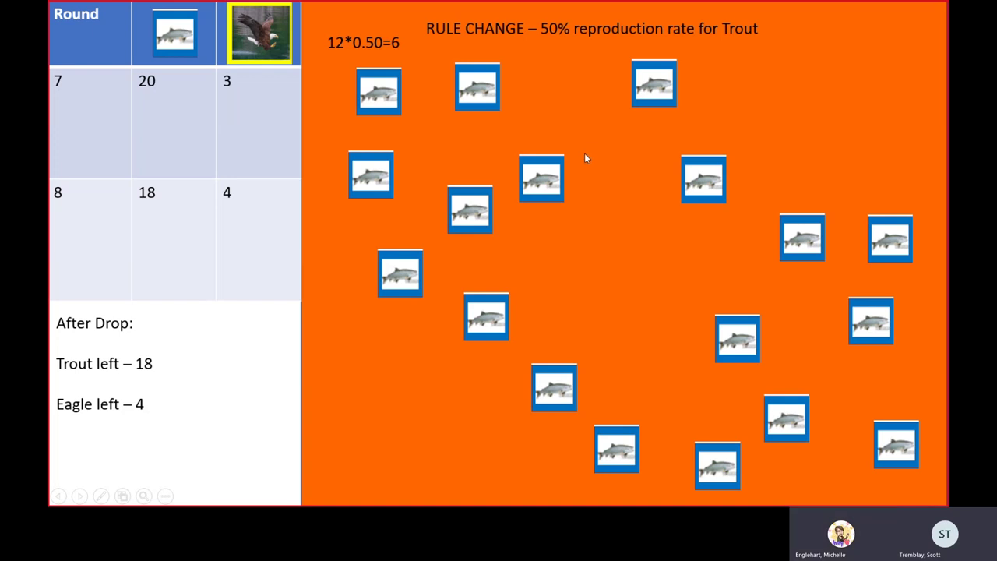
mouse_move(633, 171)
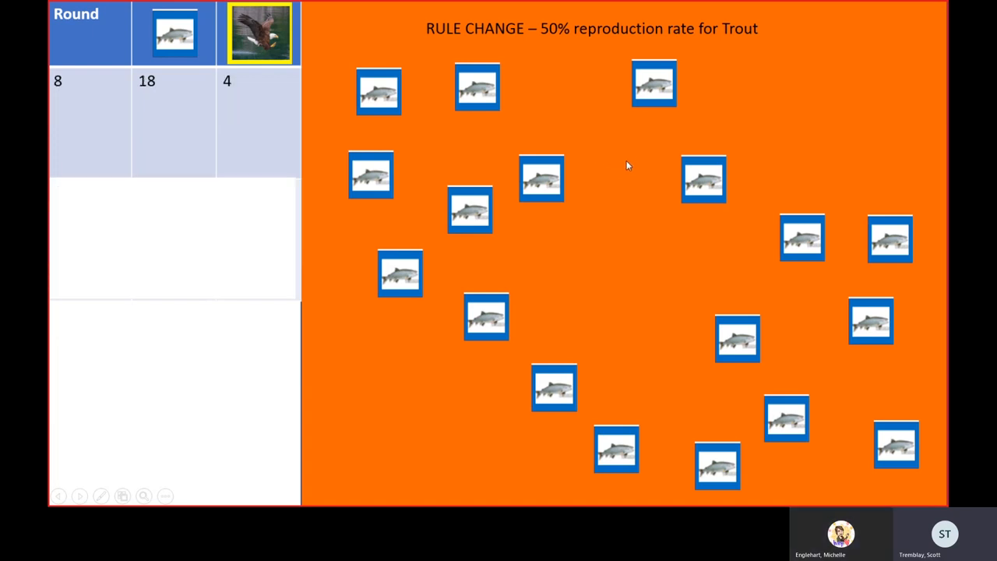
mouse_move(623, 166)
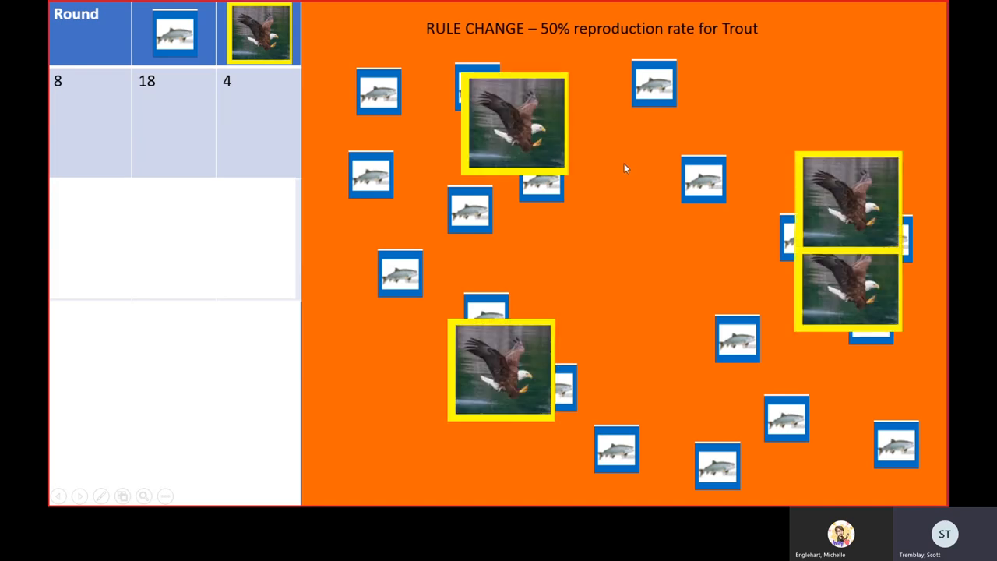
mouse_move(869, 194)
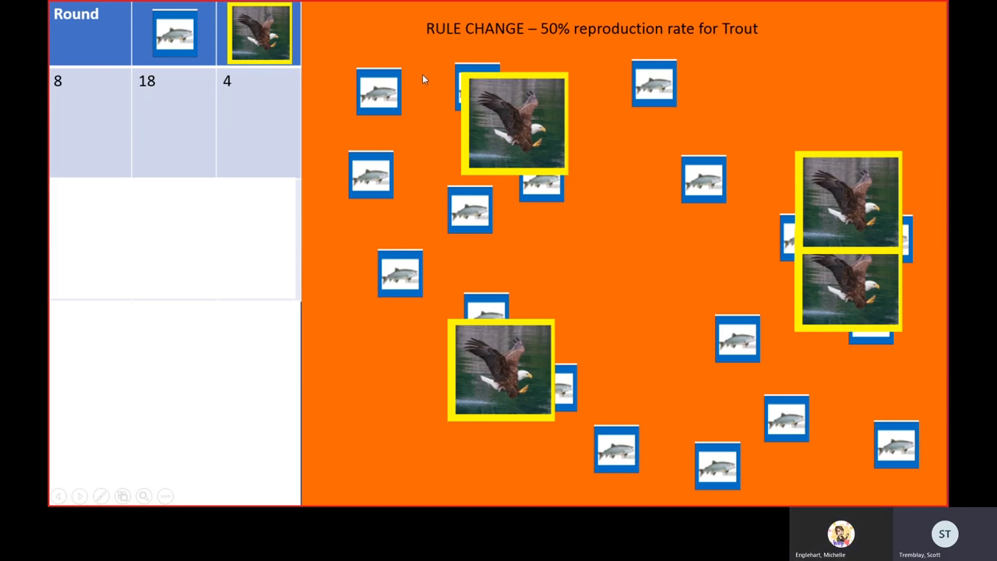
mouse_move(692, 177)
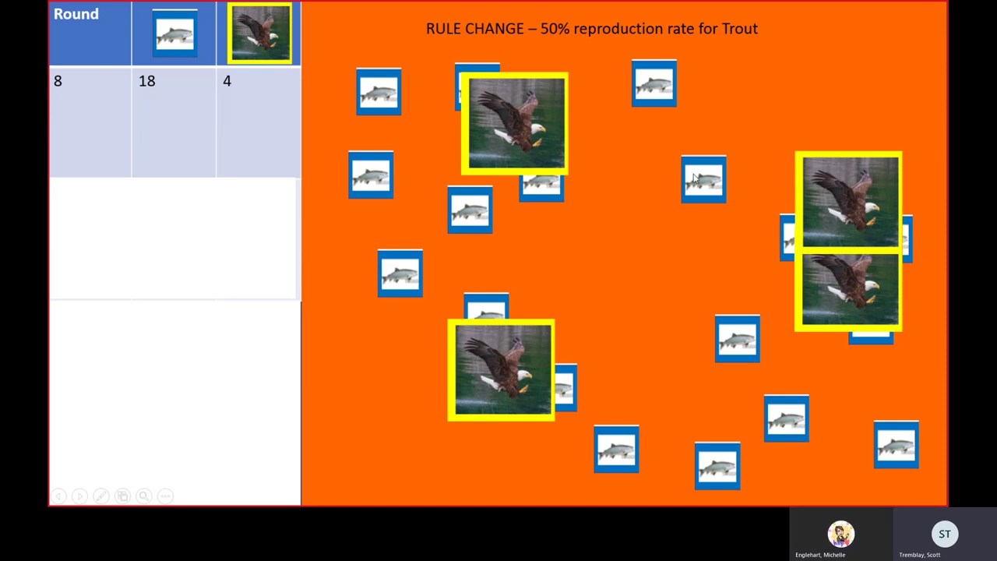
mouse_move(456, 251)
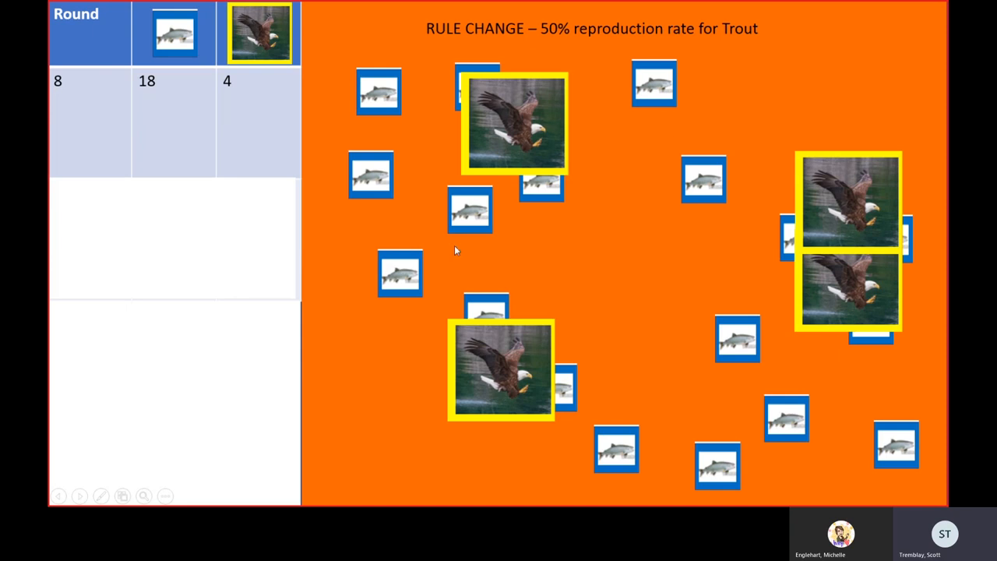
mouse_move(727, 332)
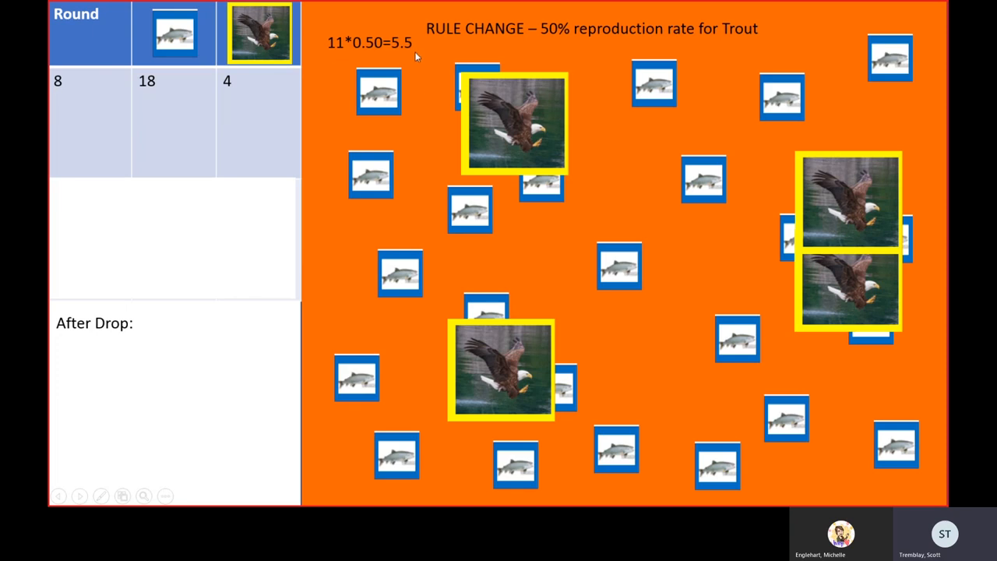
mouse_move(383, 44)
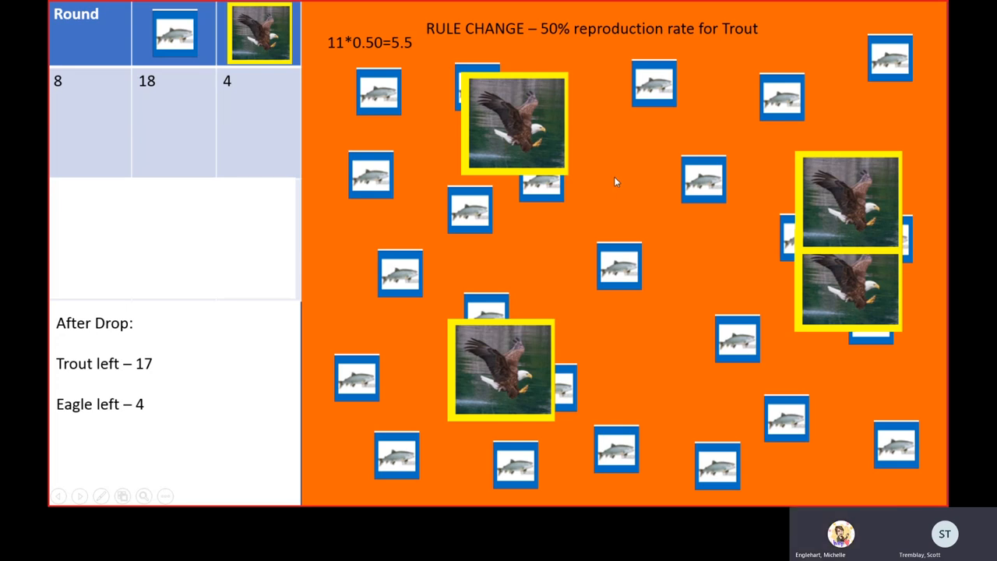
mouse_move(853, 306)
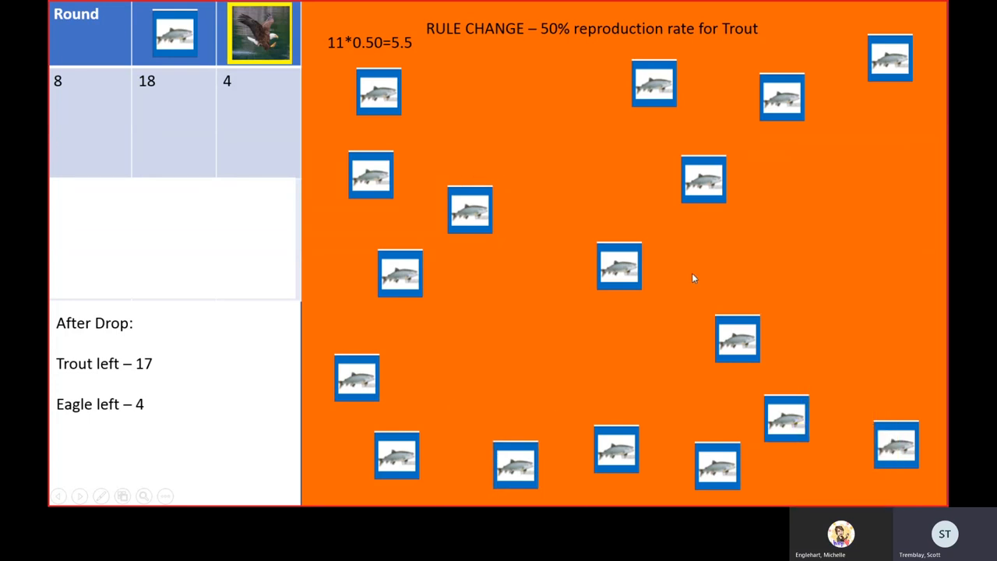
mouse_move(718, 250)
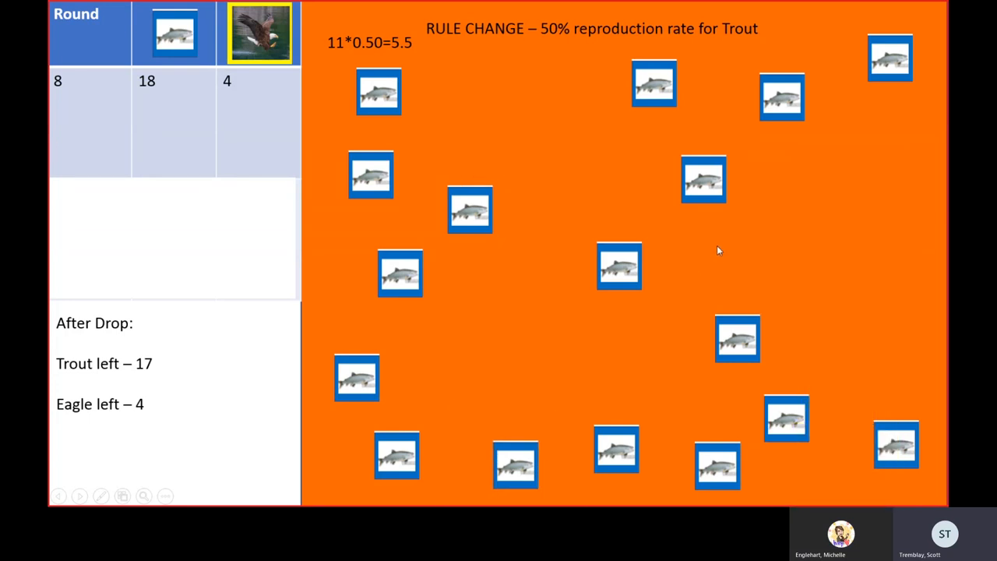
mouse_move(553, 182)
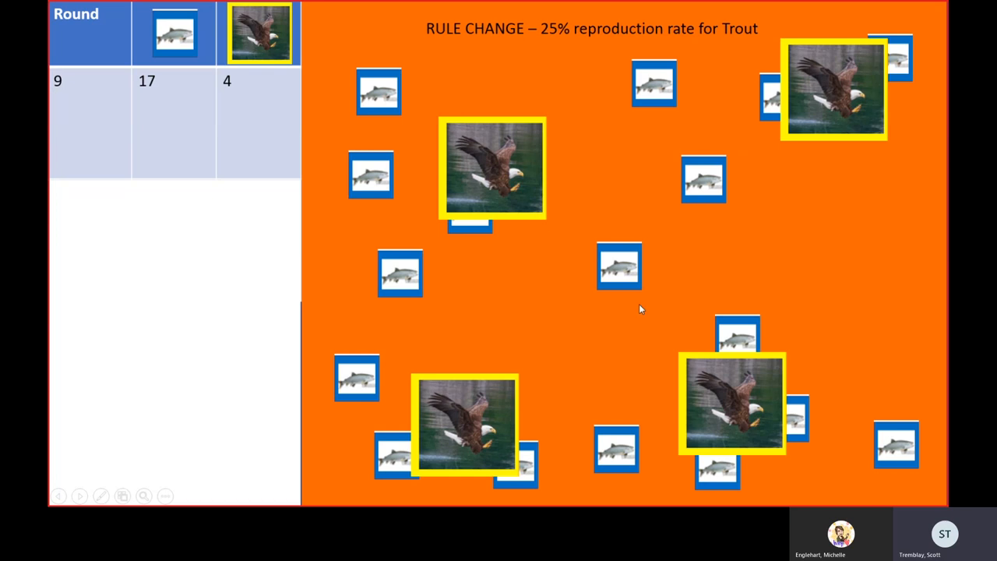
mouse_move(918, 83)
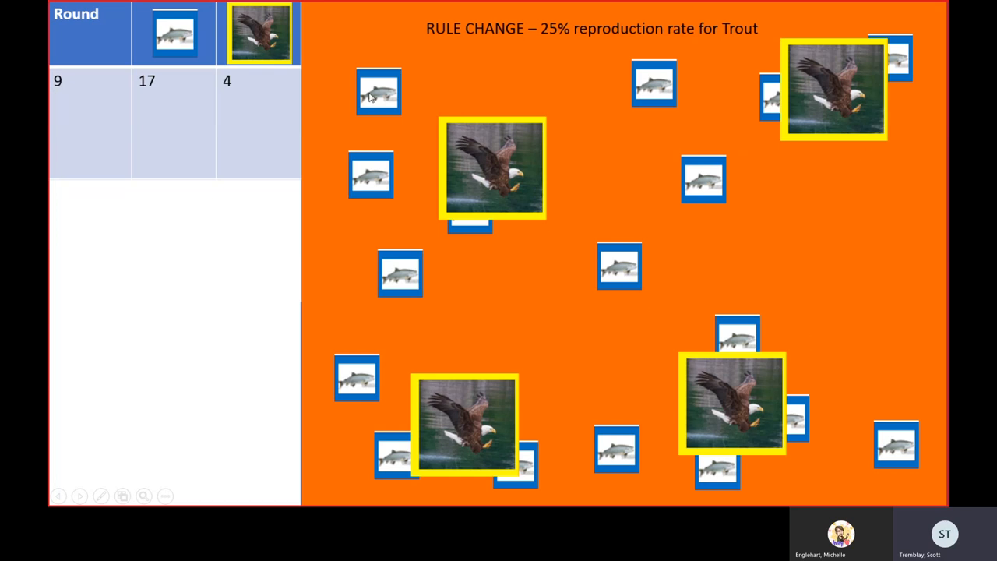
mouse_move(704, 168)
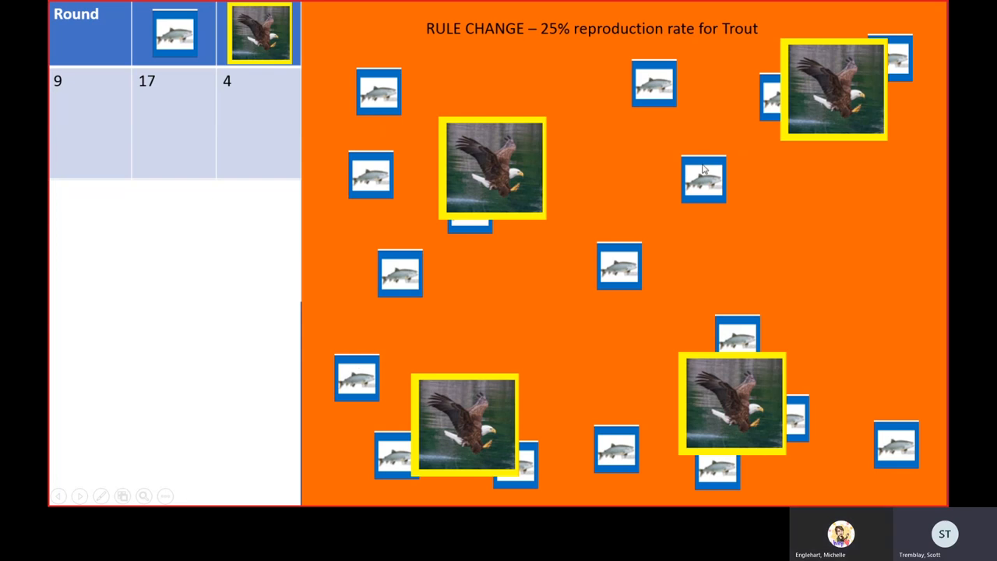
mouse_move(683, 172)
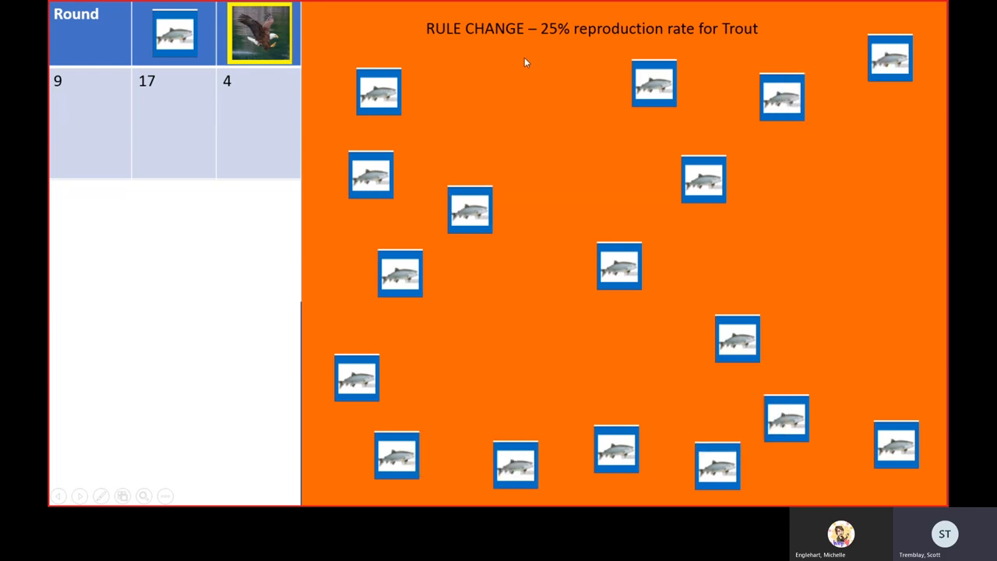
mouse_move(544, 44)
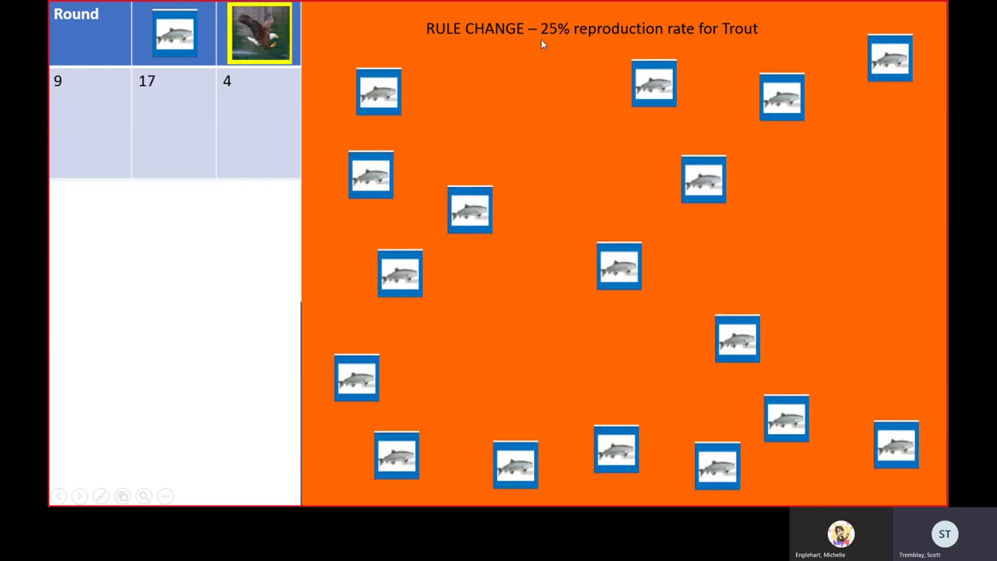
mouse_move(560, 48)
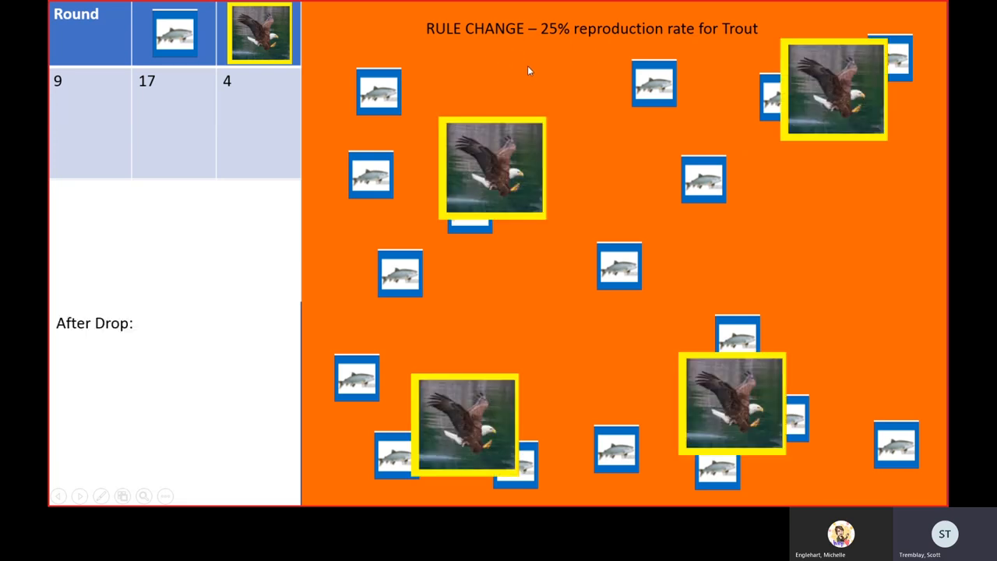
Step: Type the reproduction calculation '9*0.2.5=2.25' and the note 'Trout left – 11'
text(9*0.2.5=2.25)
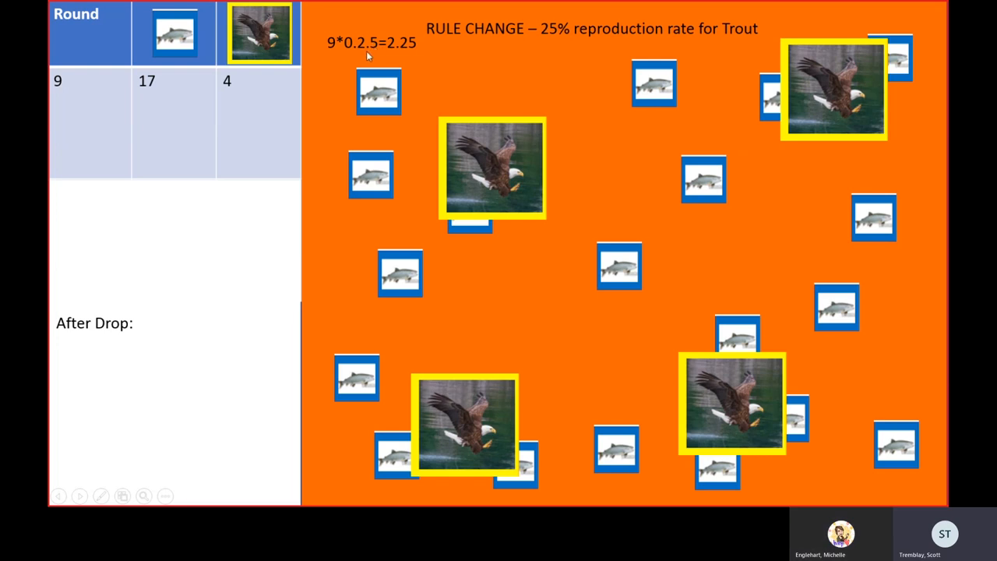
mouse_move(405, 60)
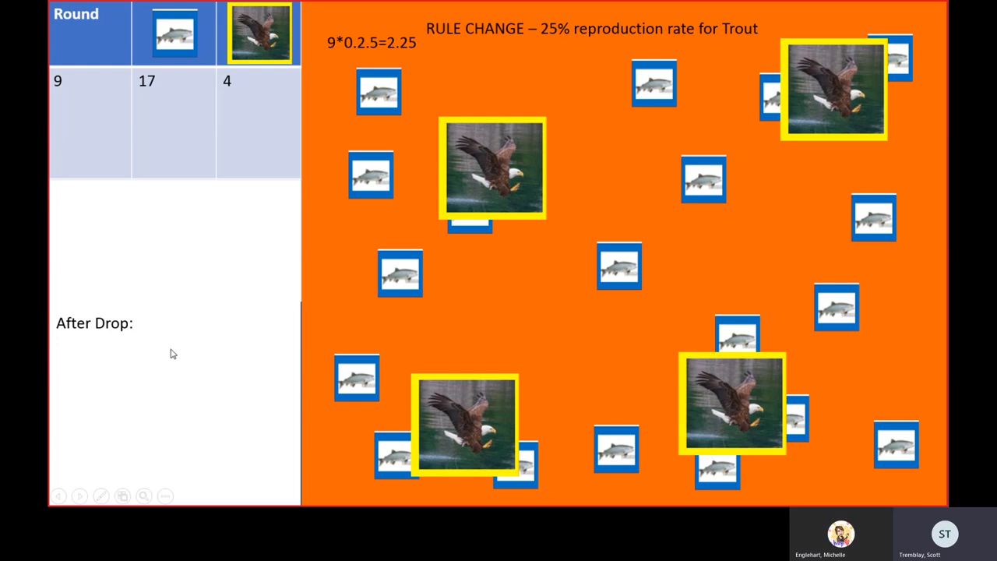
text(Trout left – 11)
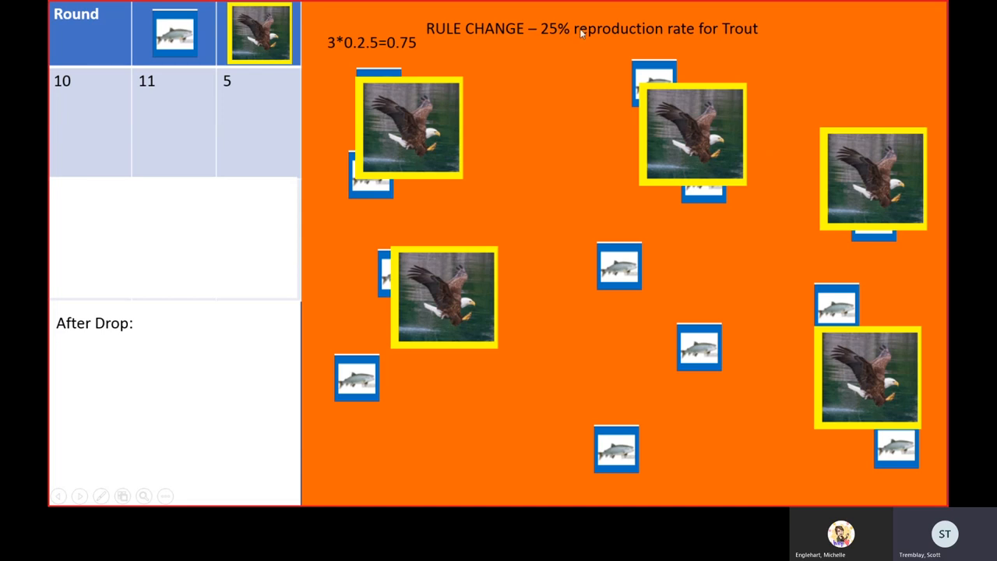
mouse_move(445, 54)
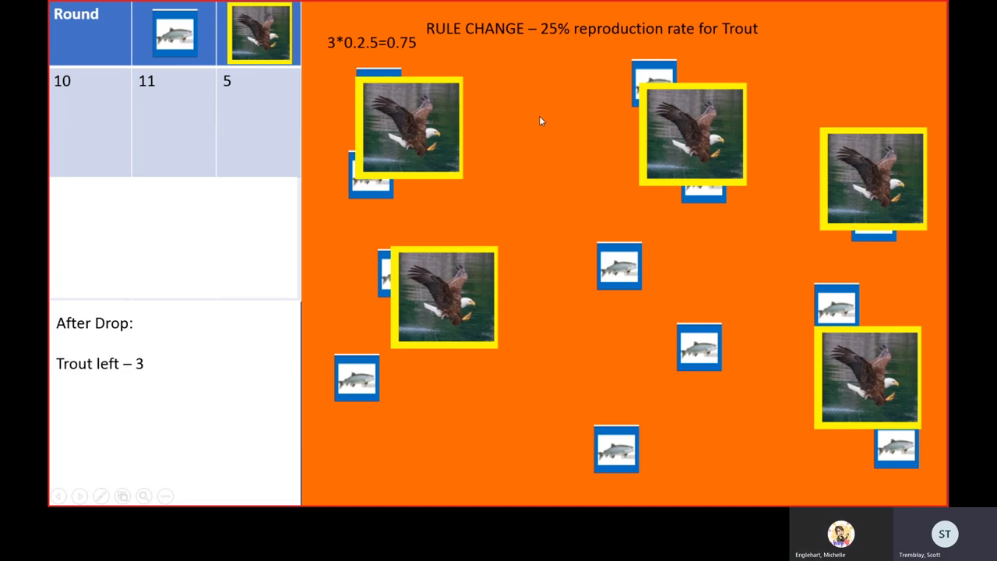
mouse_move(555, 251)
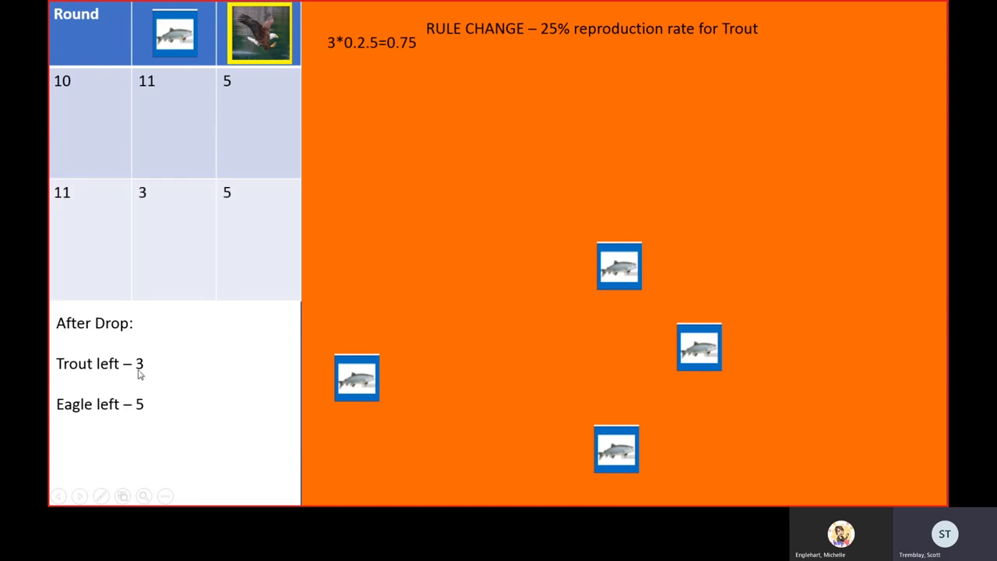
mouse_move(156, 366)
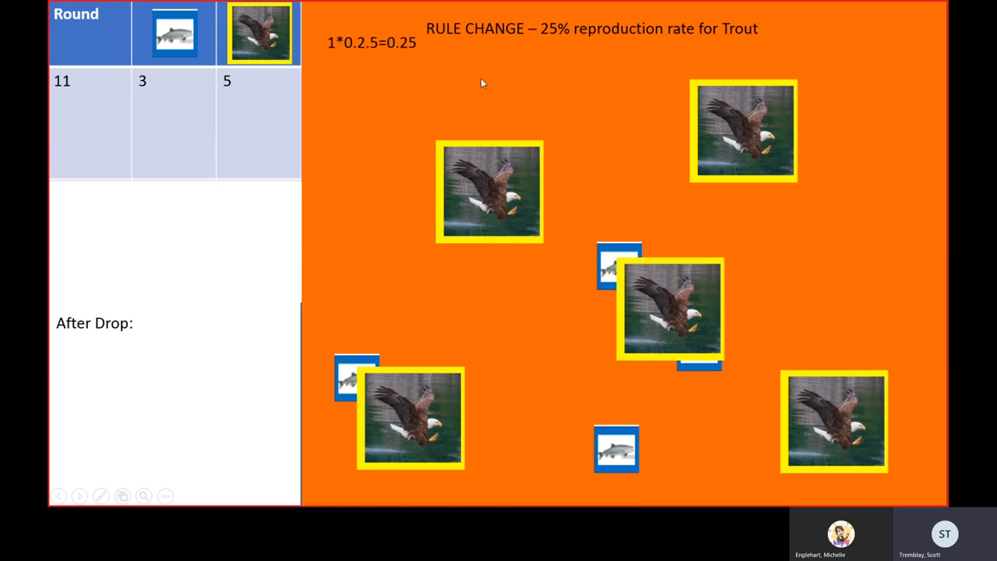
mouse_move(572, 148)
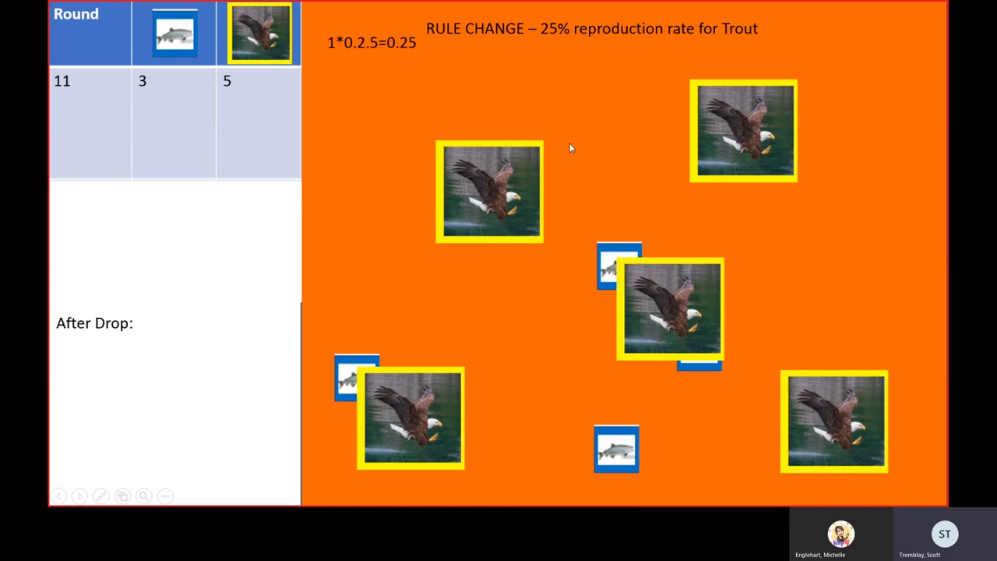
mouse_move(575, 151)
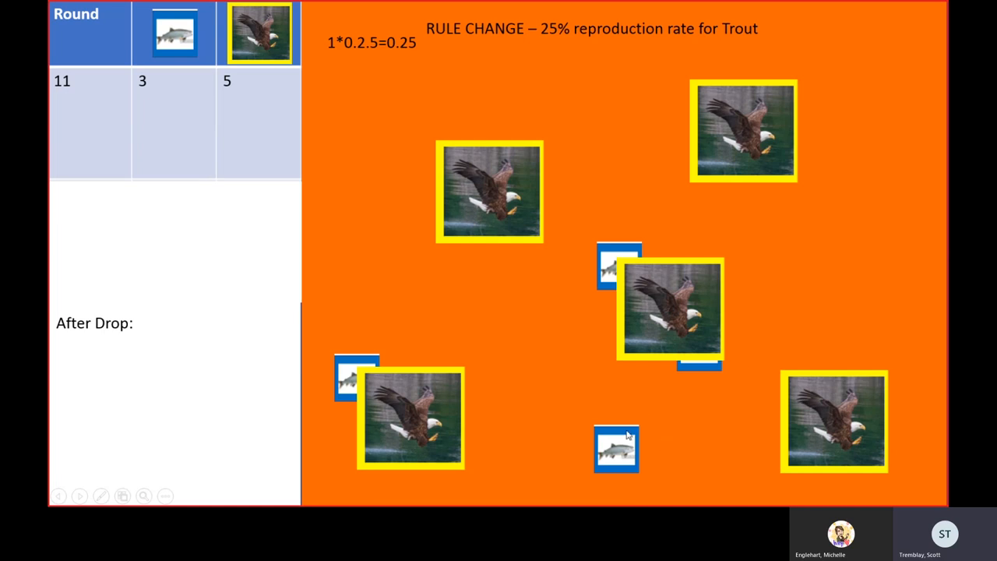
mouse_move(577, 384)
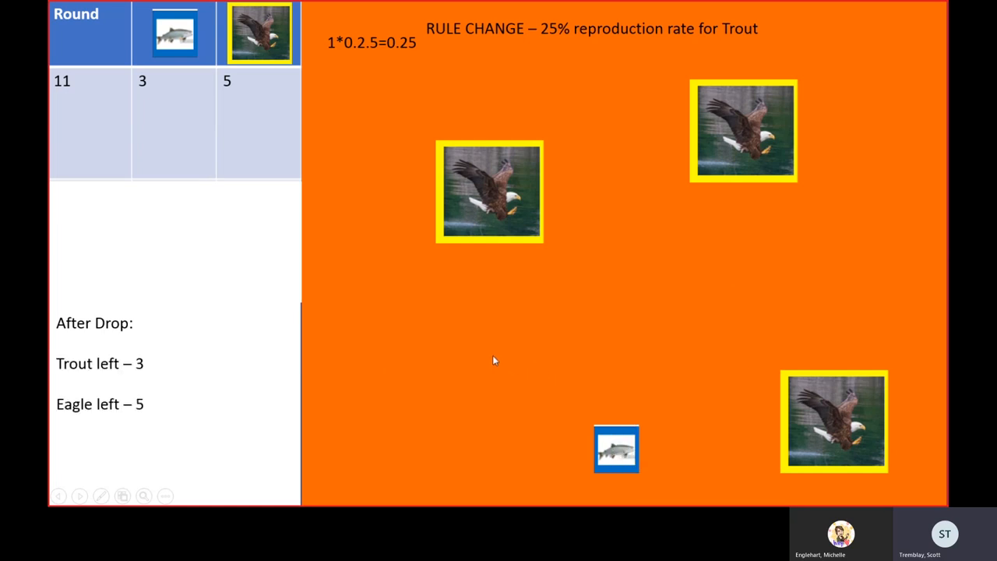
mouse_move(489, 357)
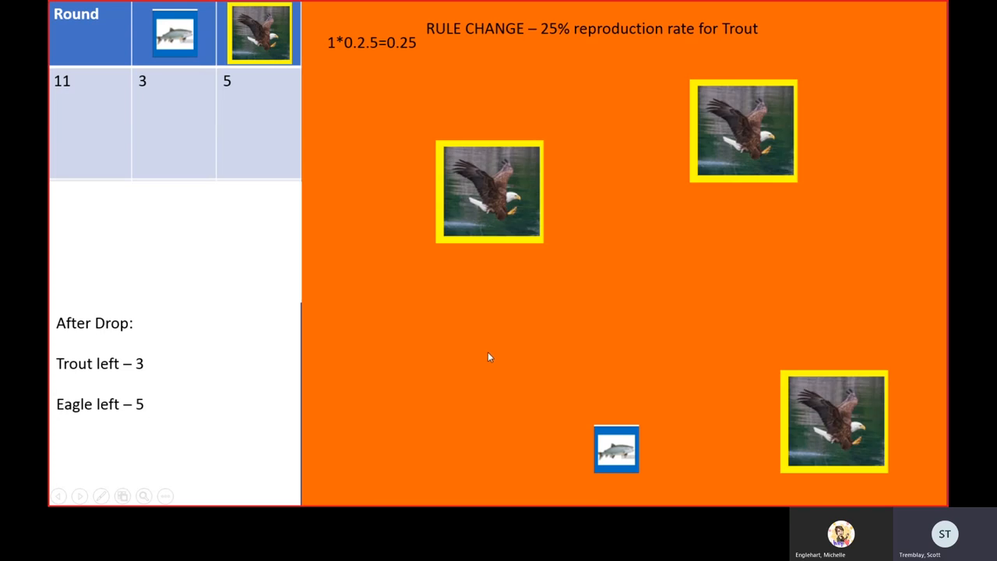
mouse_move(286, 361)
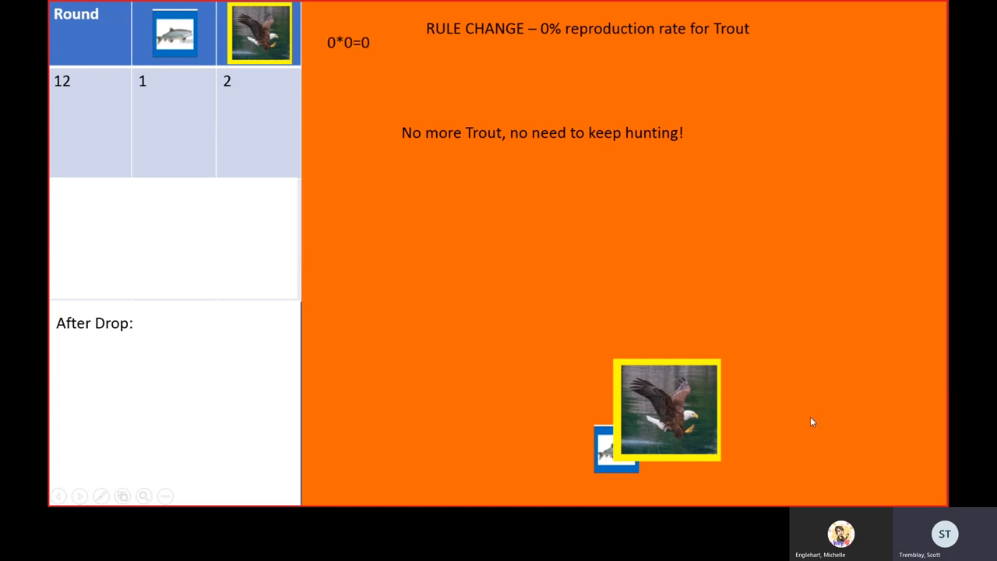
mouse_move(804, 205)
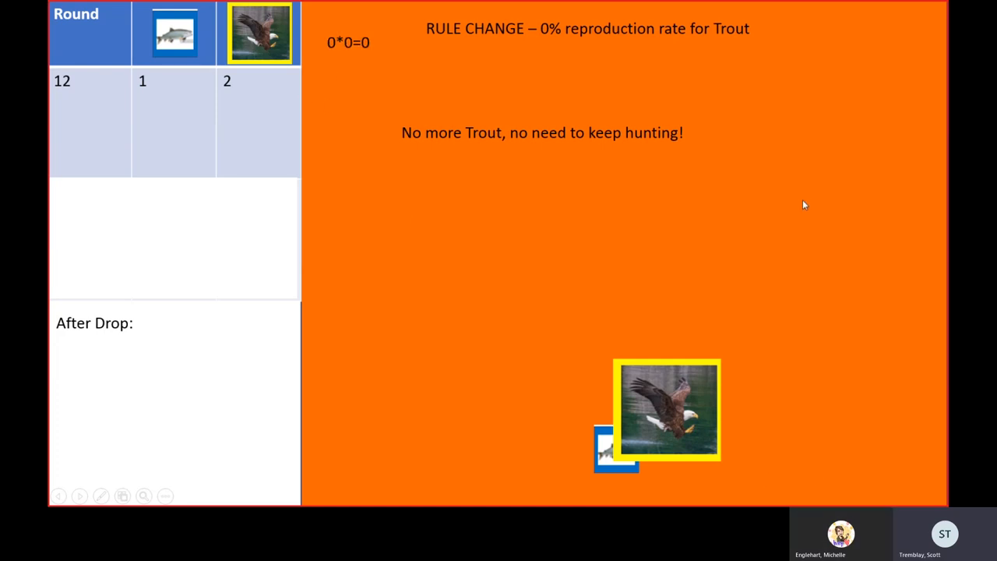
mouse_move(666, 37)
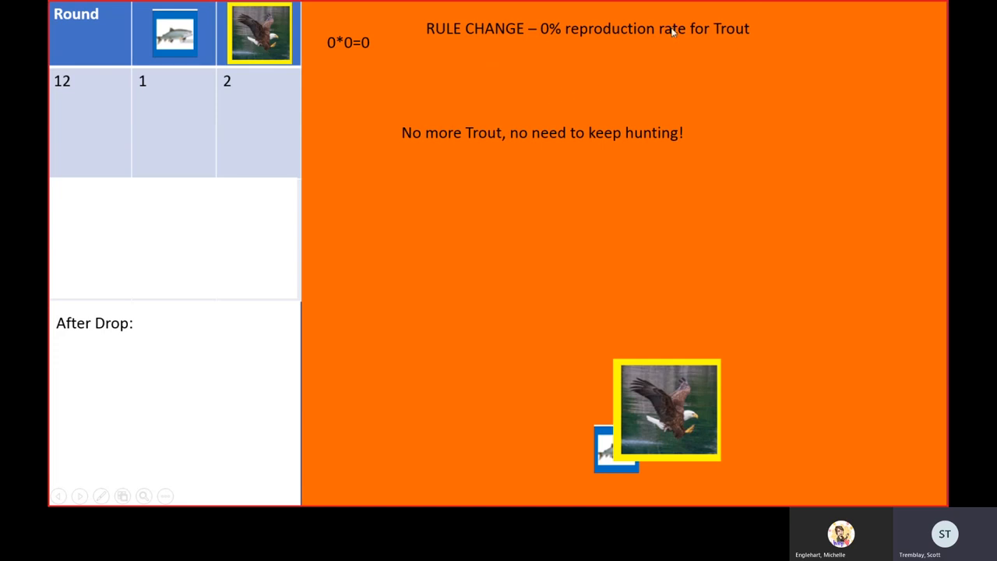
mouse_move(504, 55)
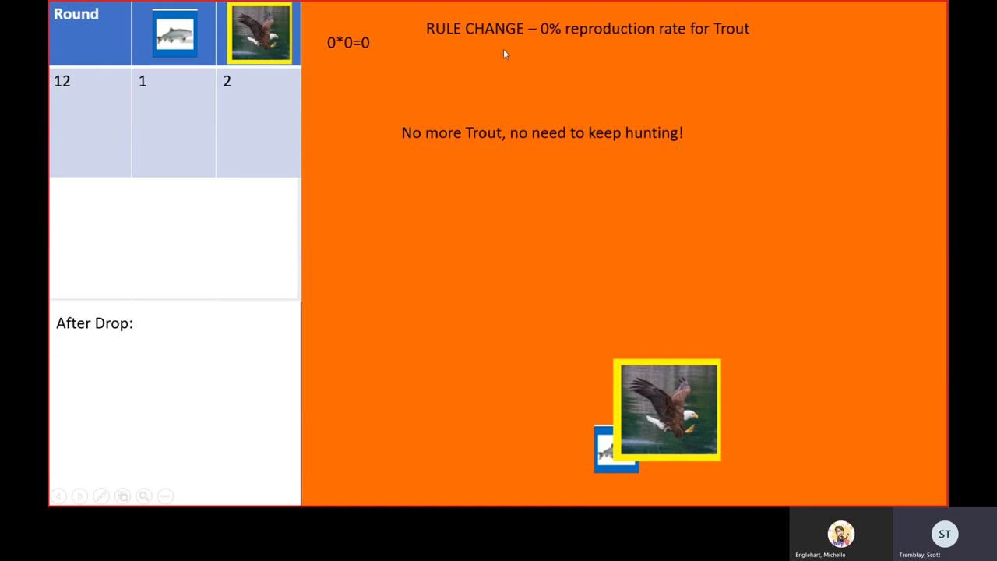
mouse_move(929, 131)
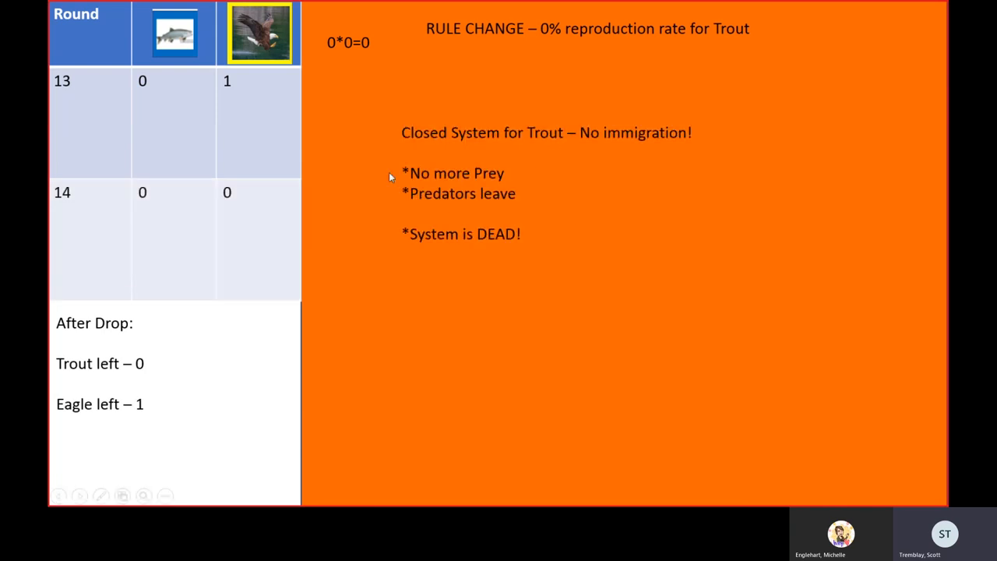
mouse_move(839, 270)
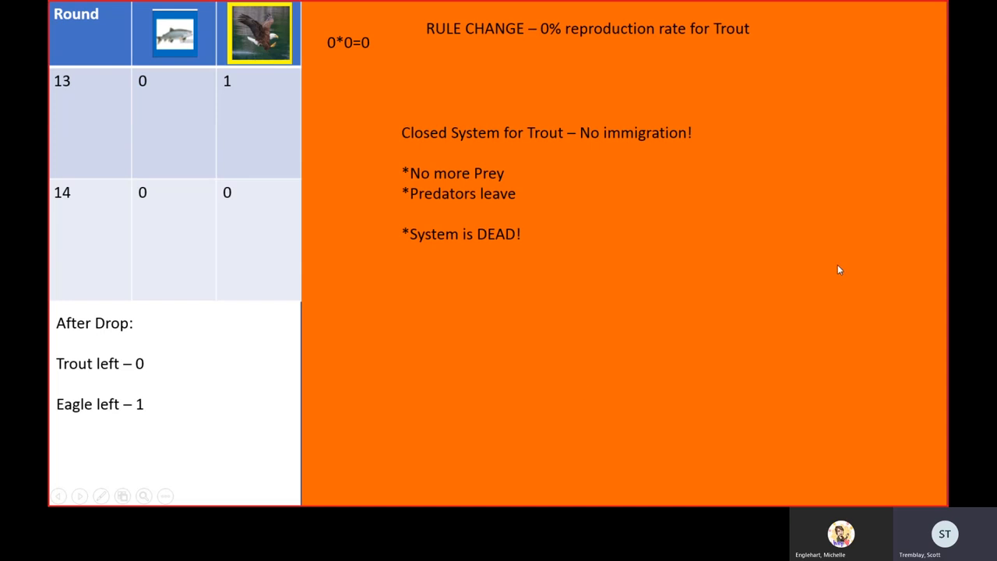
mouse_move(578, 255)
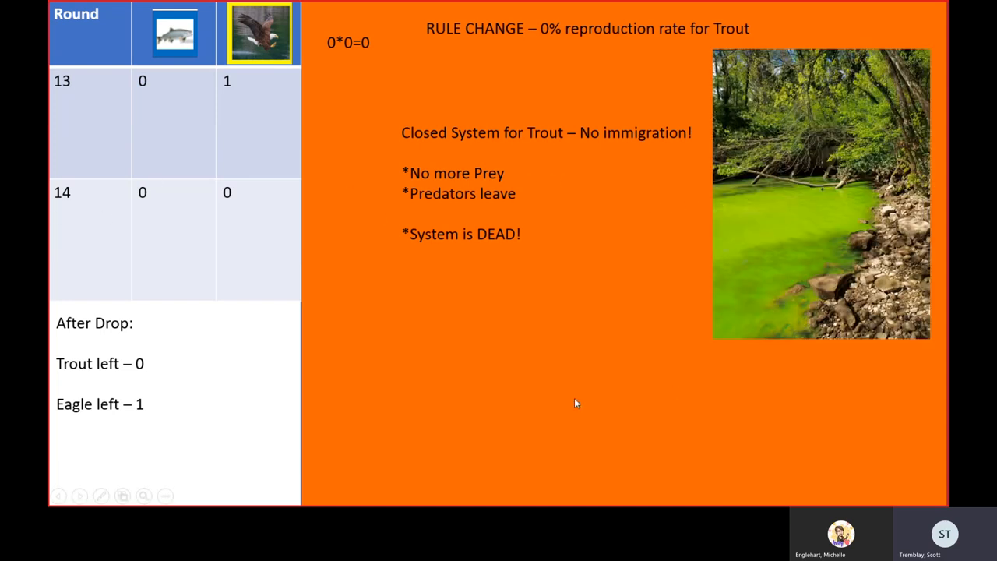
mouse_move(613, 381)
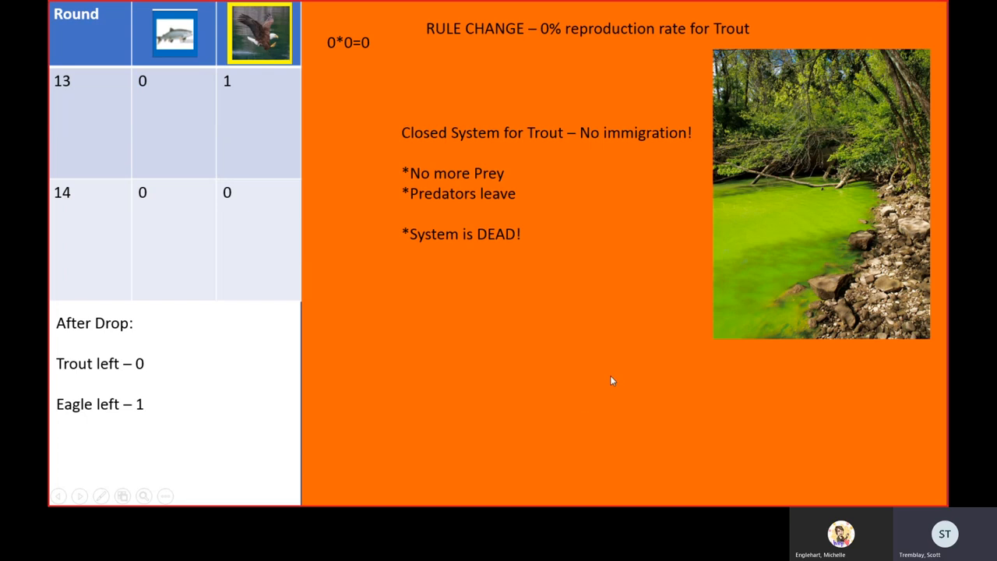
mouse_move(647, 387)
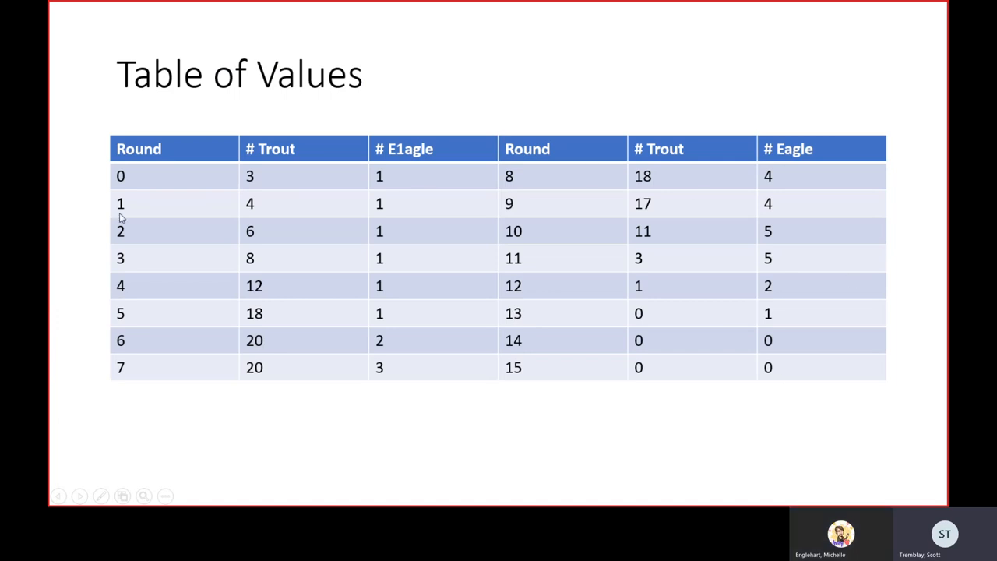
mouse_move(614, 313)
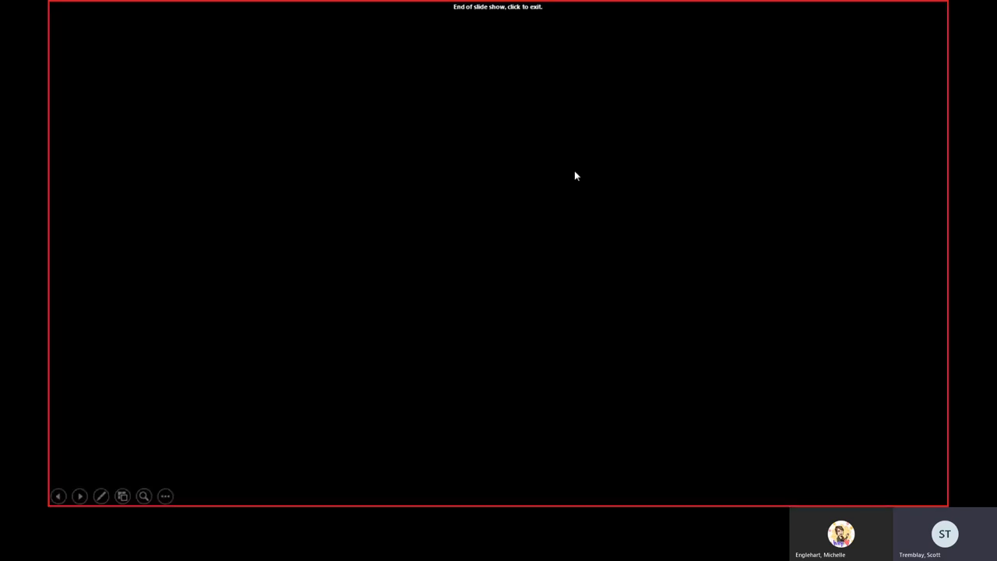
Step: Exit the finished slideshow from the end-of-show screen
click(577, 175)
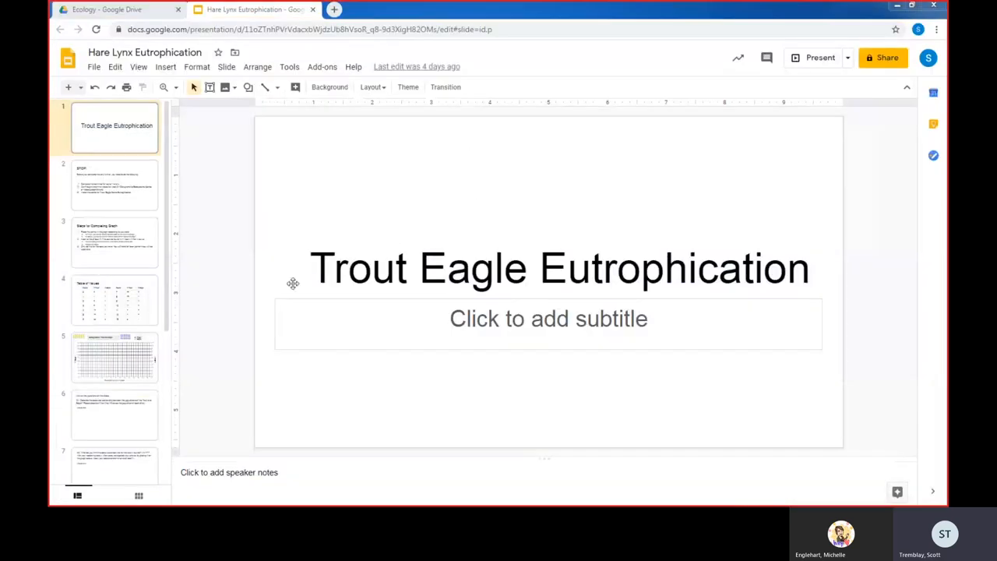